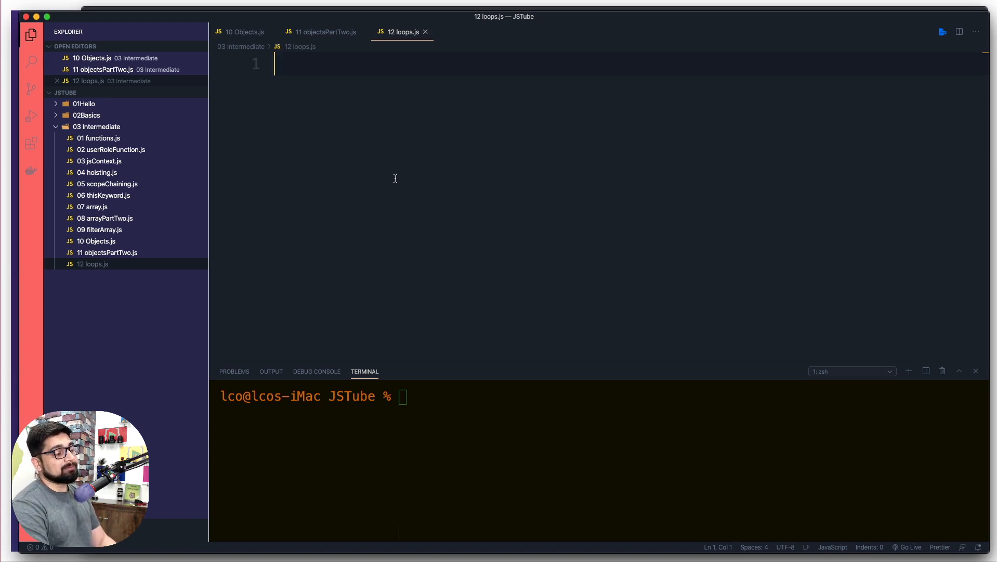
Discard the auto-generated for-loop snippet to write the loop by hand.
type("for")
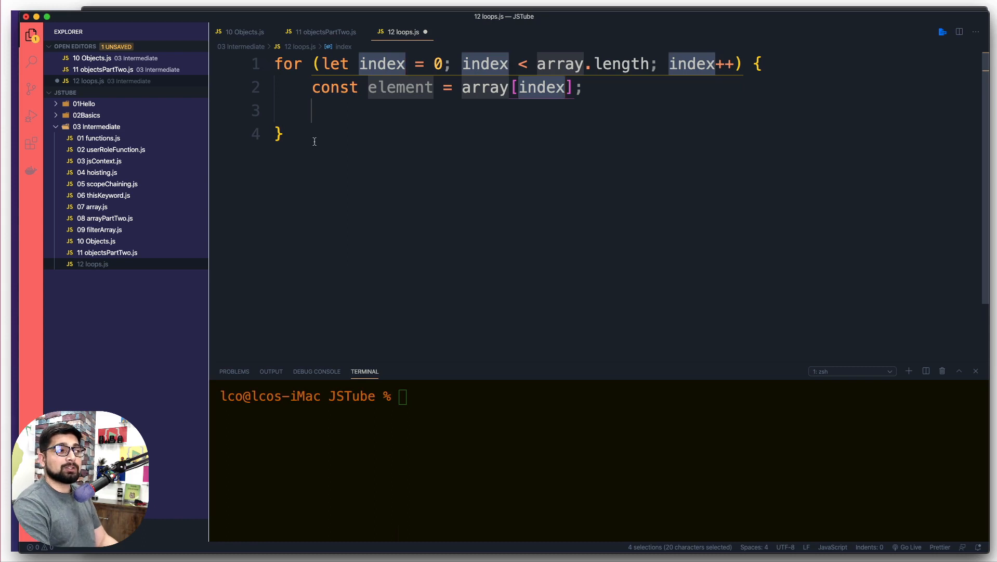
key("cmd+a")
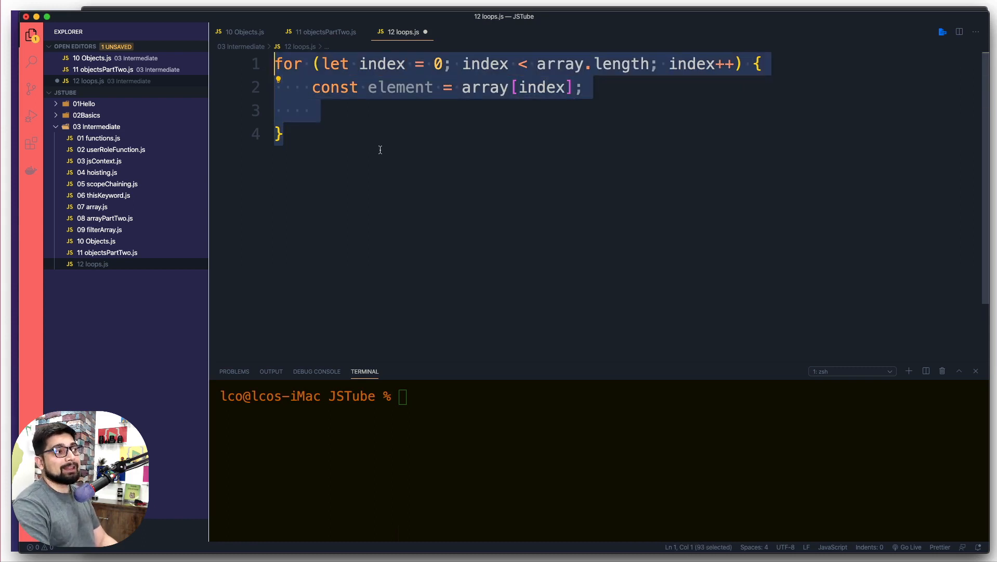
key("Delete")
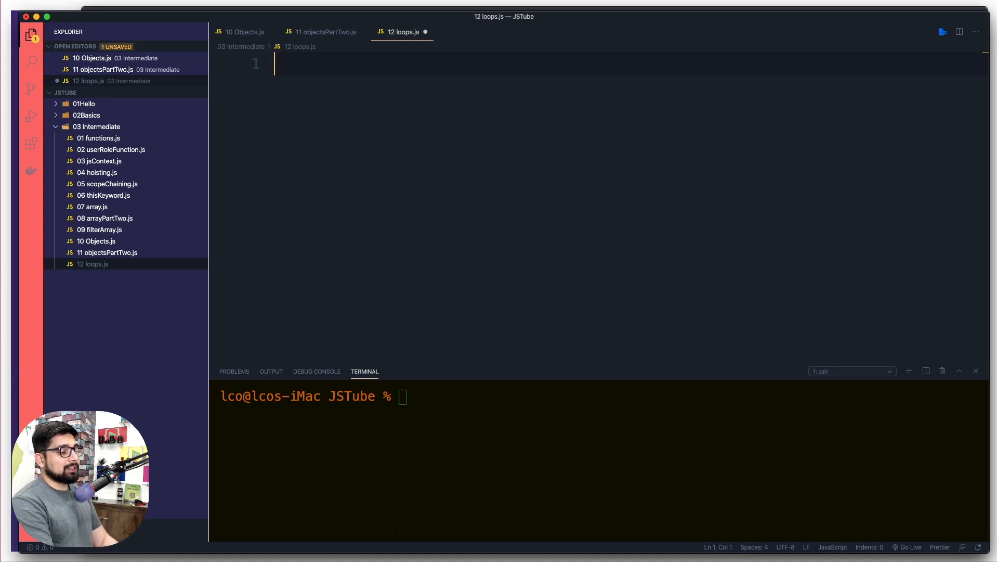
Write for(){} with the header let i = 0; i < 10 in loops.js.
type("for")
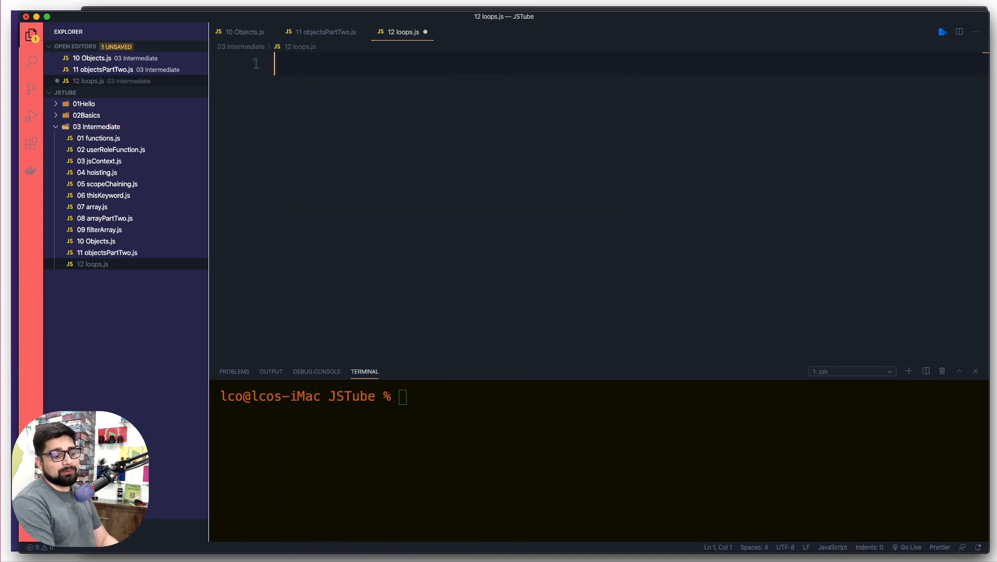
type("wh")
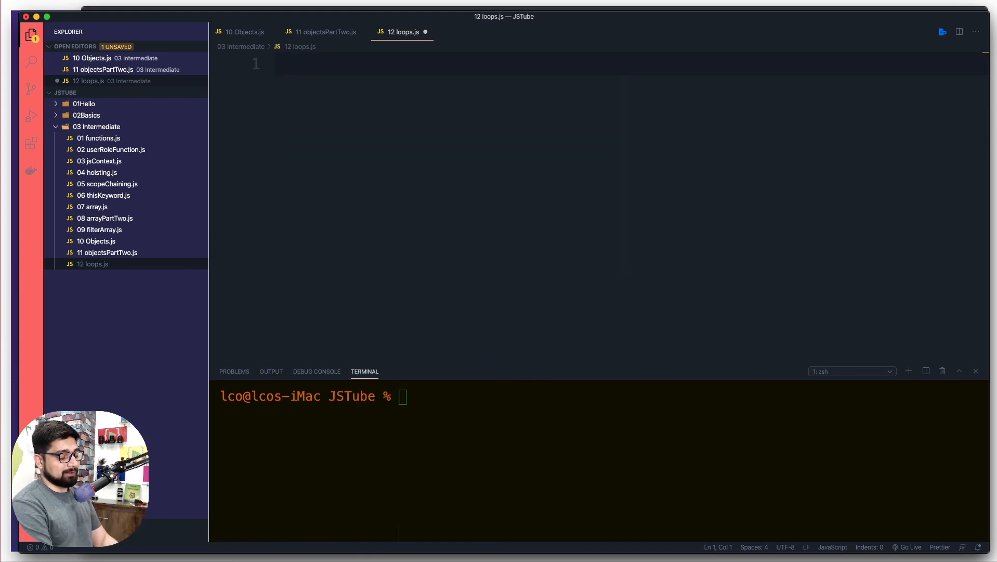
type("for(")
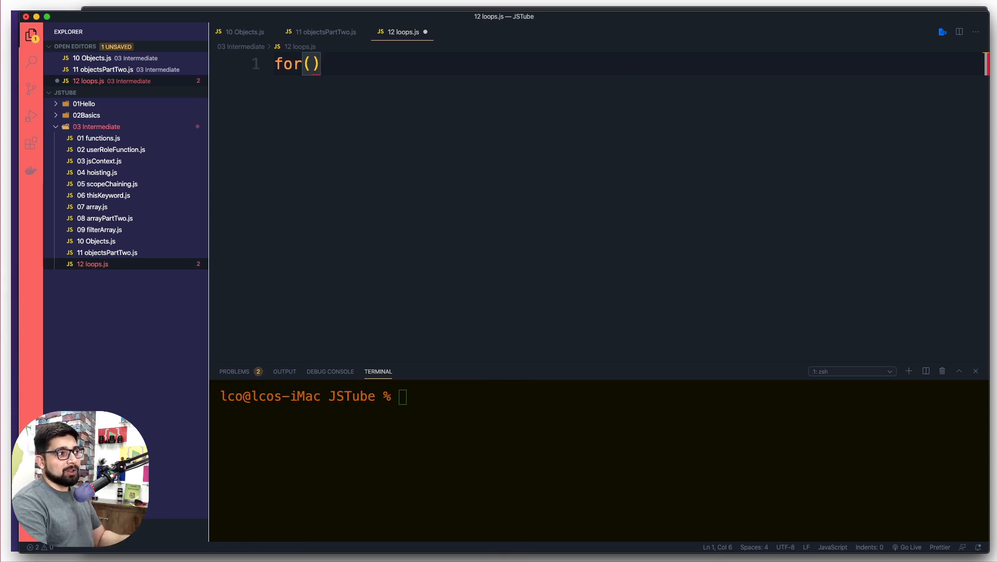
type("{}")
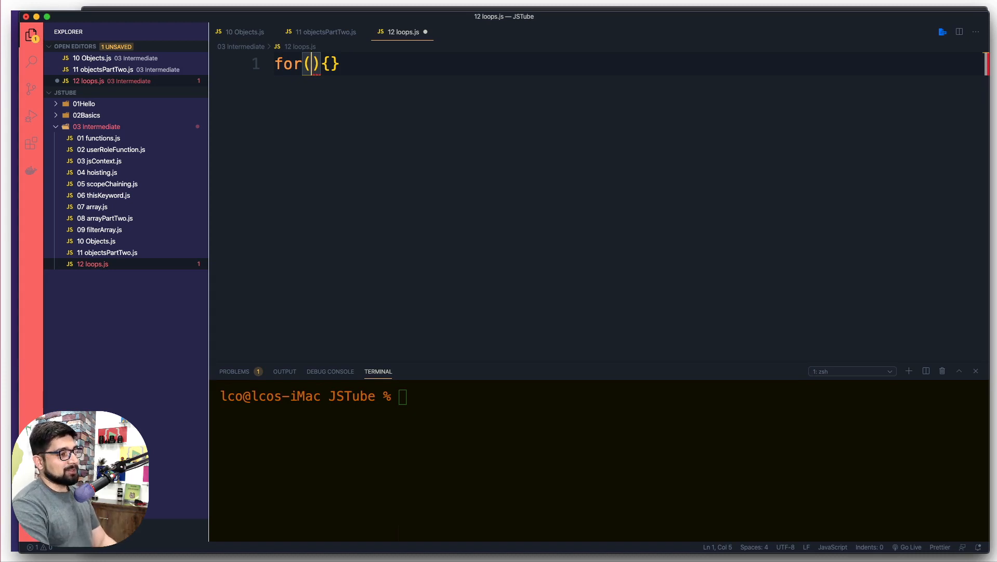
type("let")
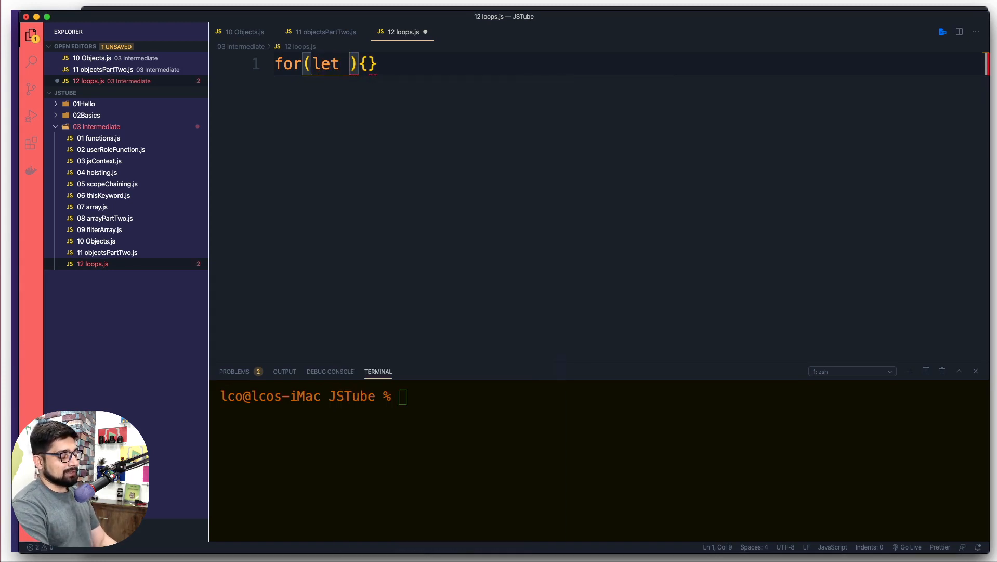
type("i = 0")
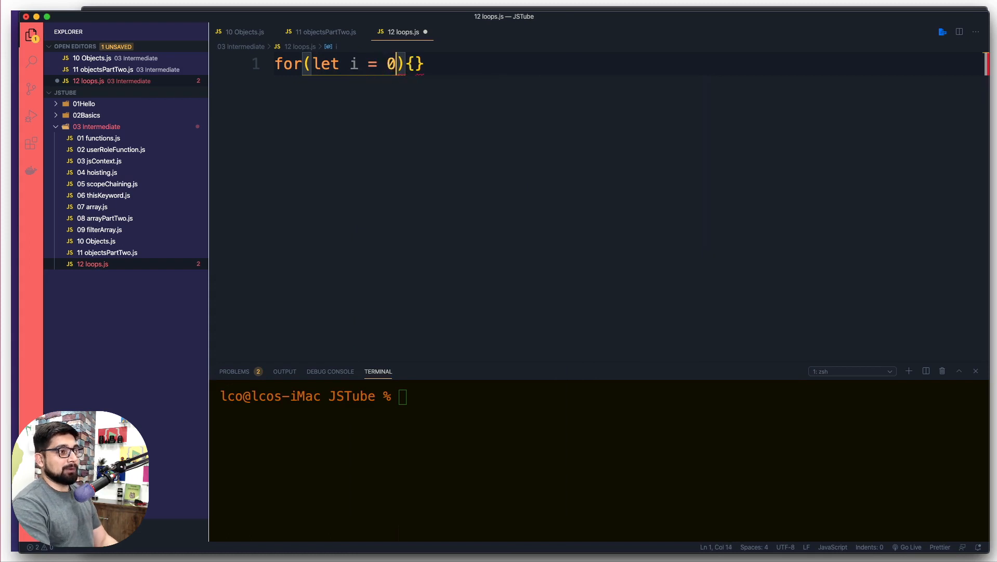
type(";")
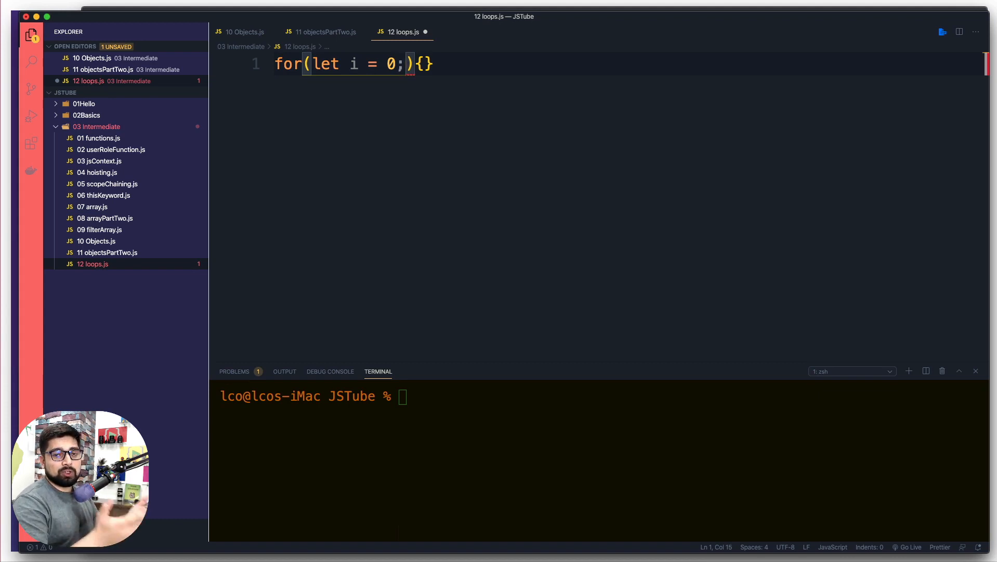
type("\" \"")
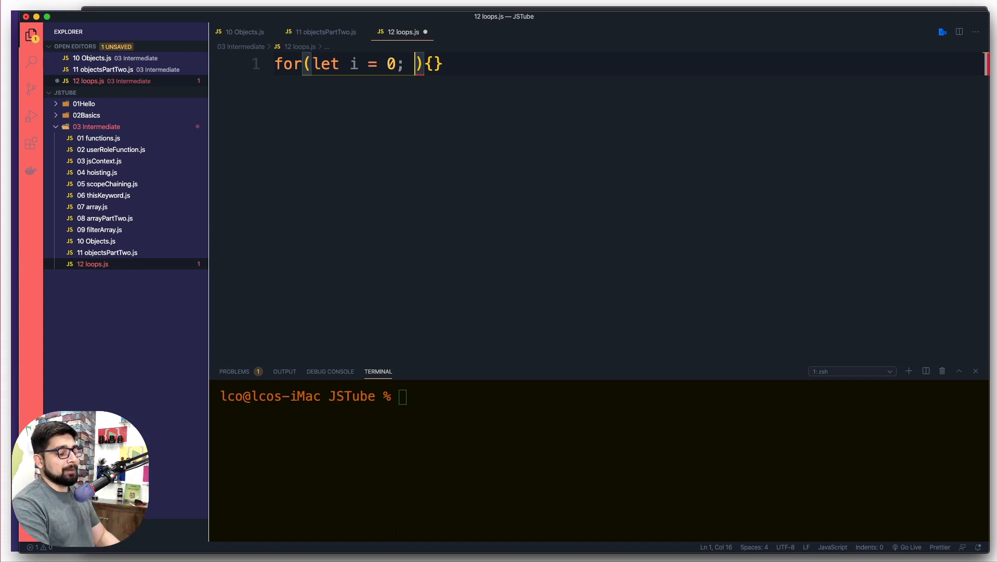
type("i < 10")
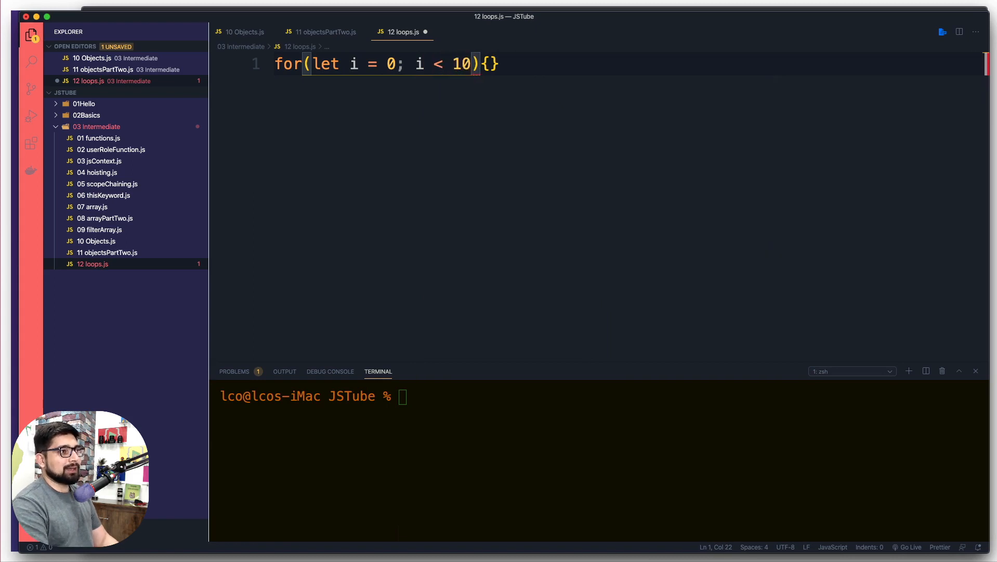
Try step expressions i++, i = i + 1, + 2 and + 5 in the loop header.
type(";")
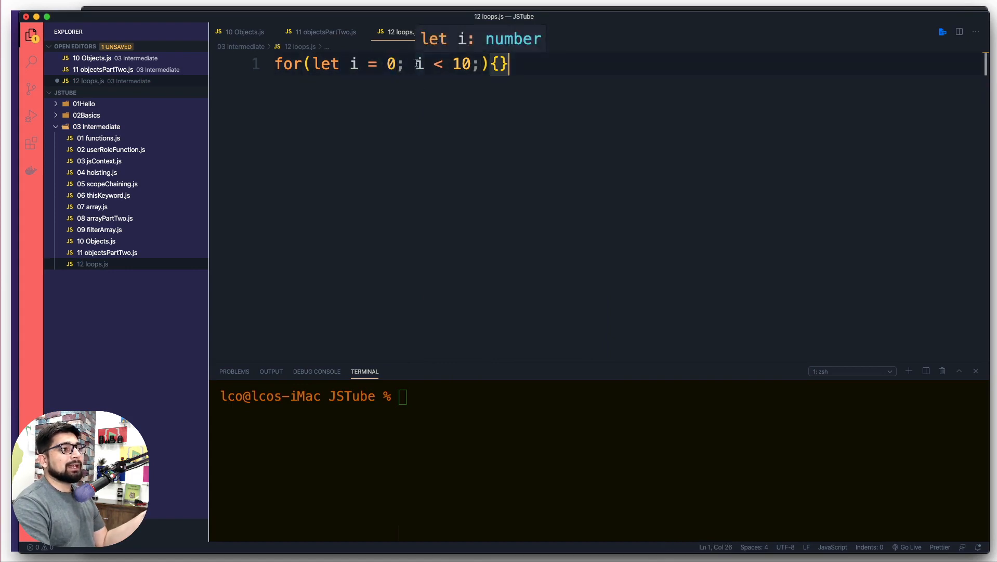
left_click_drag(417, 64, 475, 64)
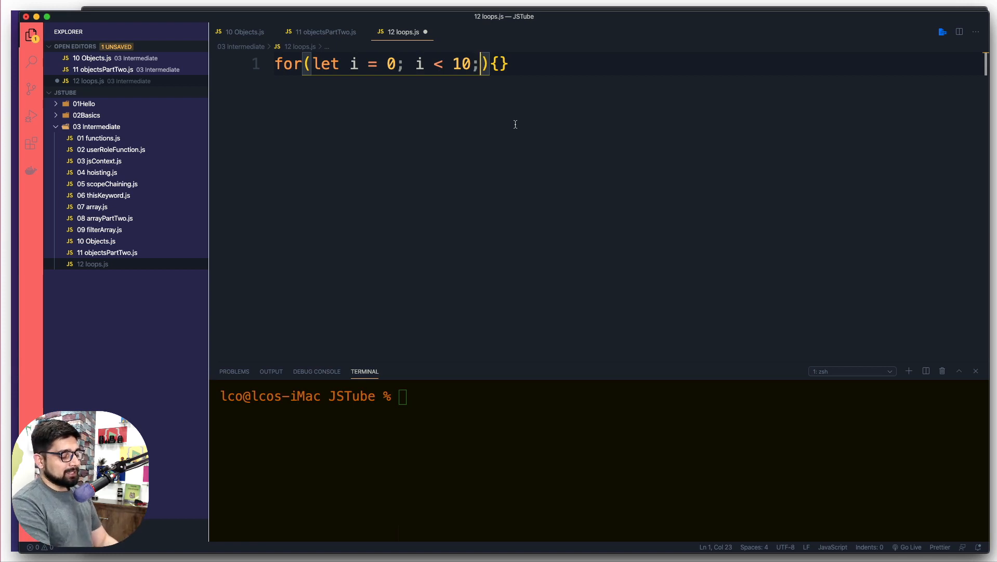
type("i++")
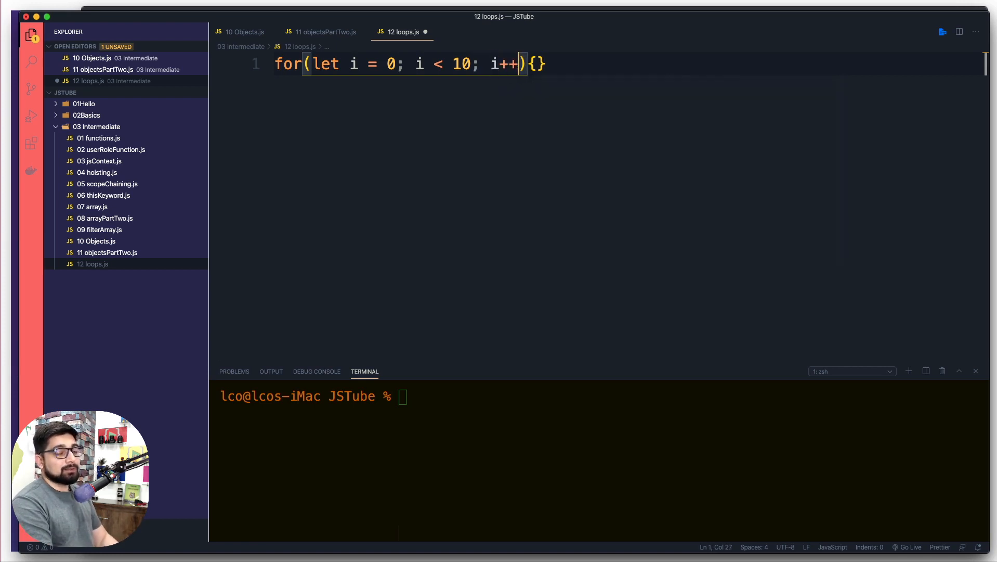
key("Backspace")
type(" = ")
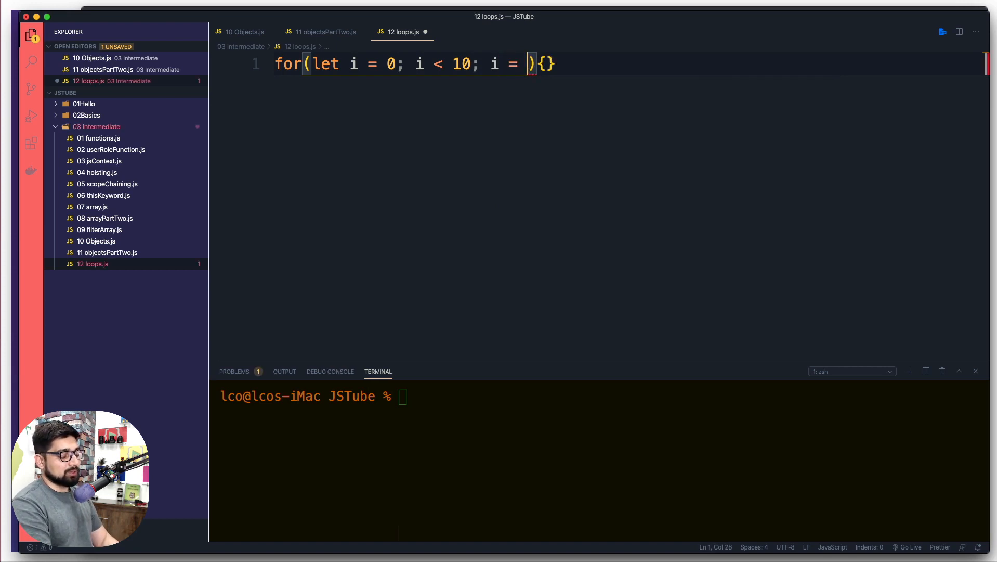
type("i + 1")
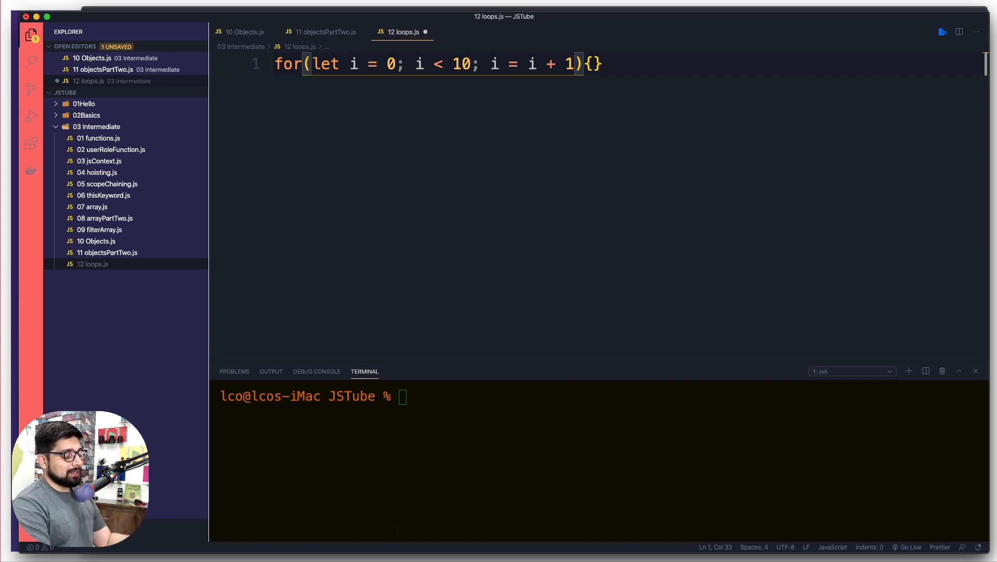
type("2")
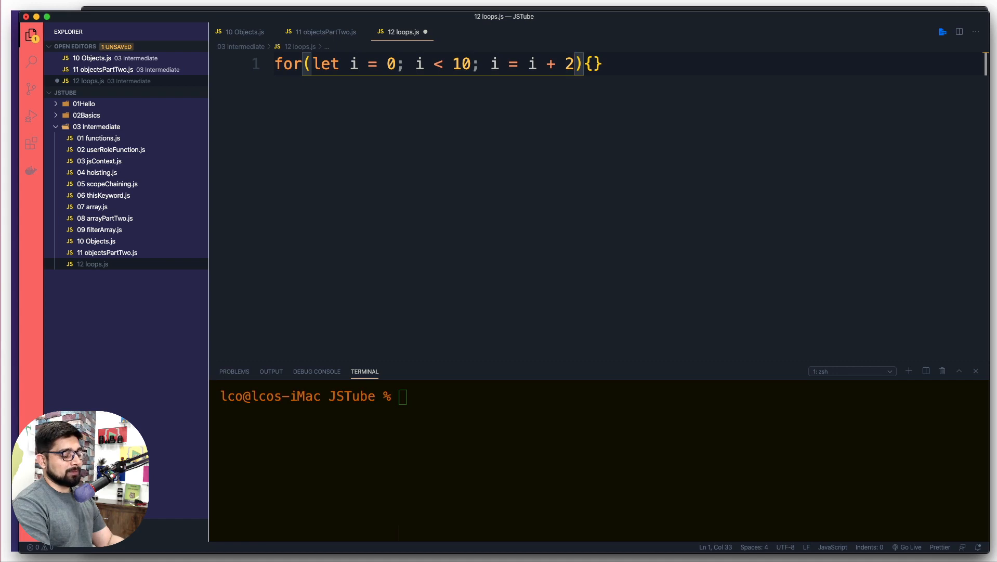
type("5")
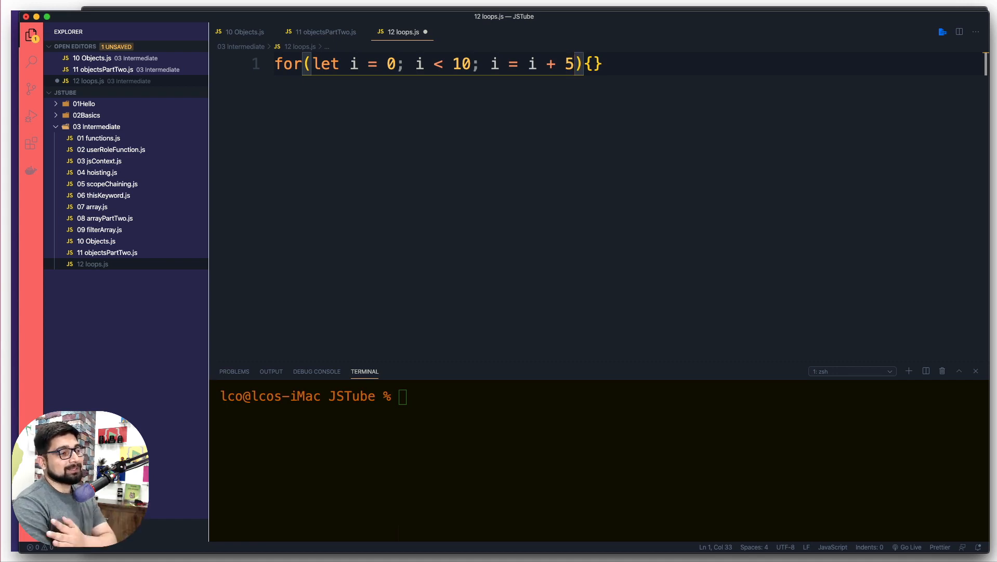
key("Backspace")
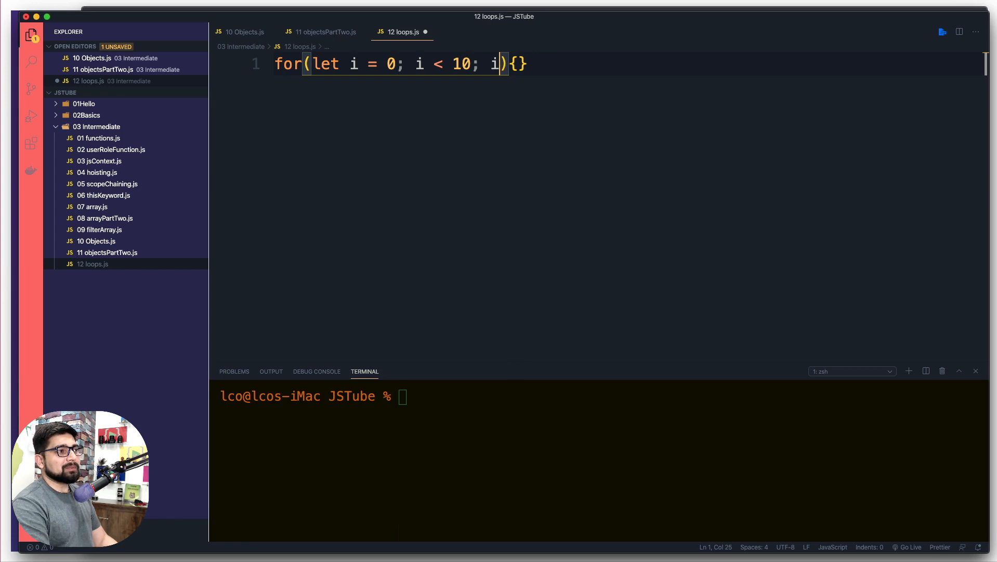
Settle on i++ as the step and open the braces into an empty multi-line body.
type("++")
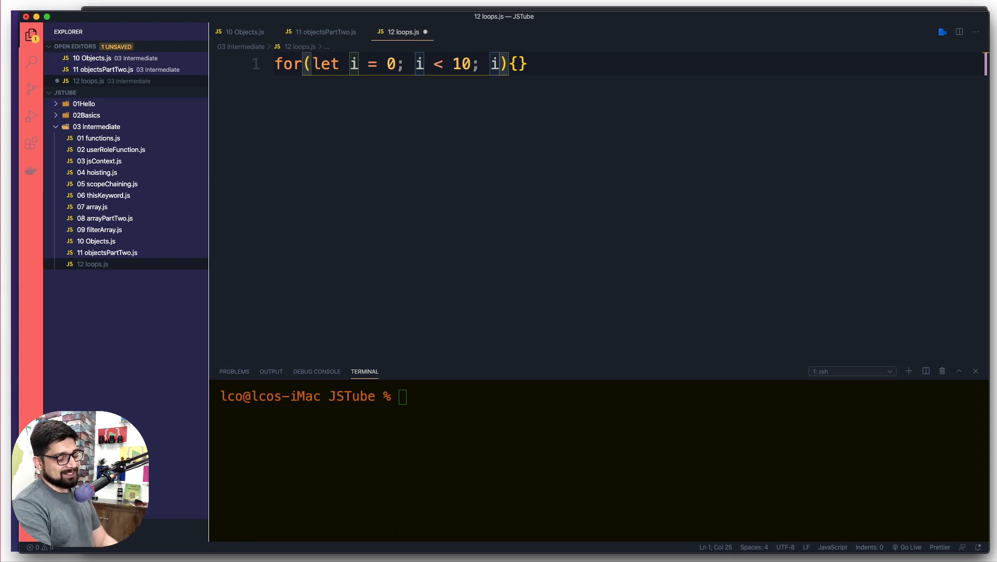
type("++")
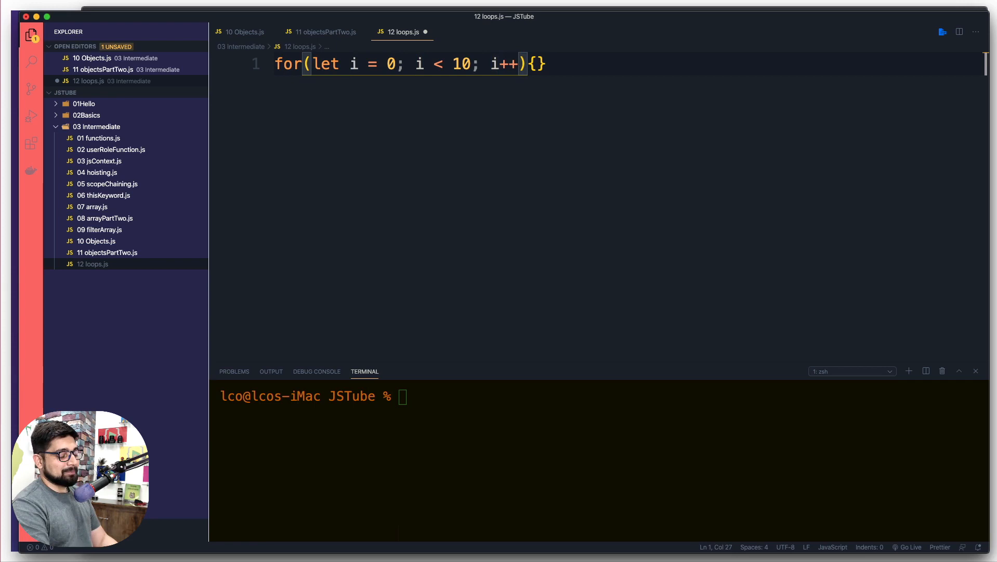
type("--")
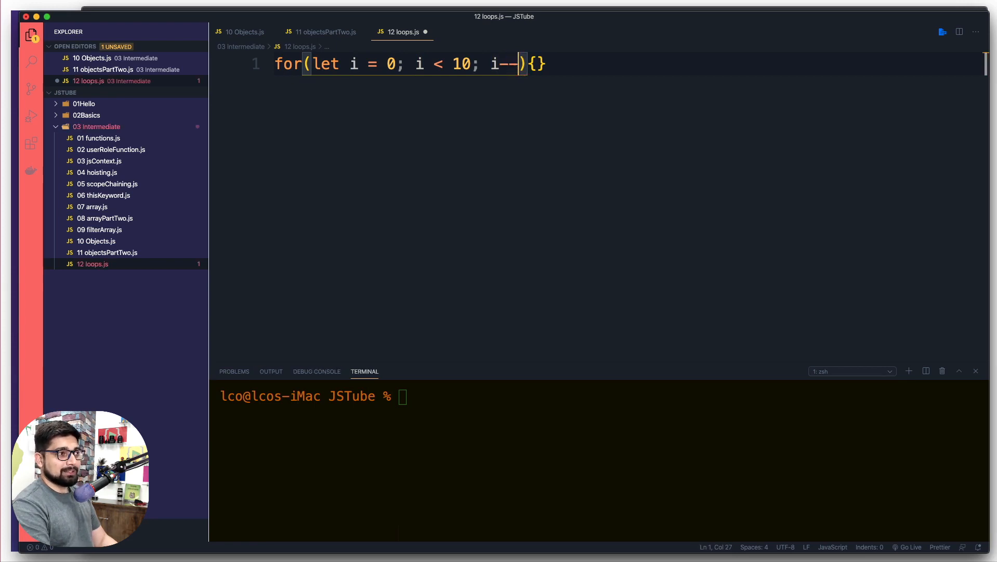
key("Backspace")
type("++")
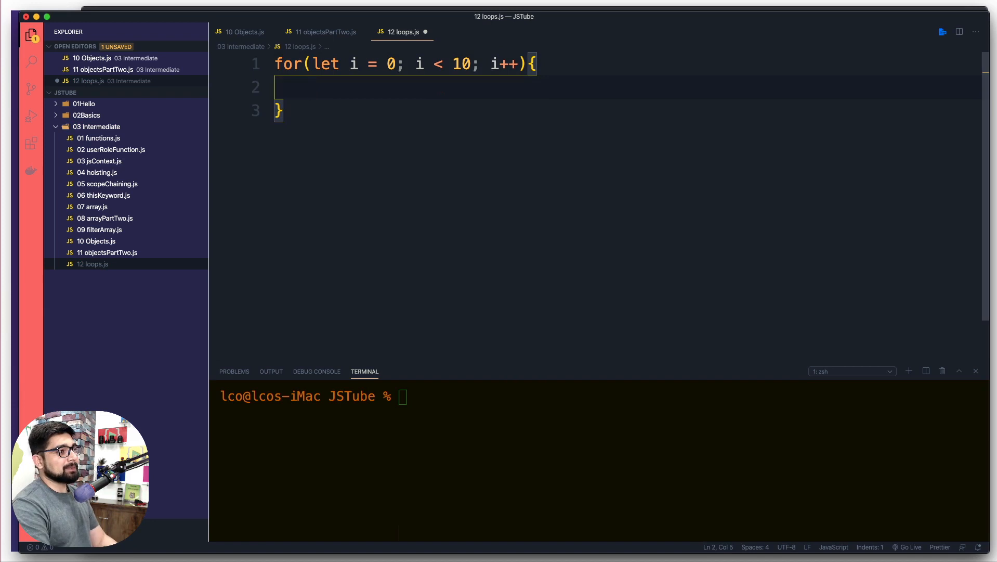
Log i in the loop, run node 03\ Intermediate/12\ loops.js, then change the condition to i <= 10.
type("console.log();")
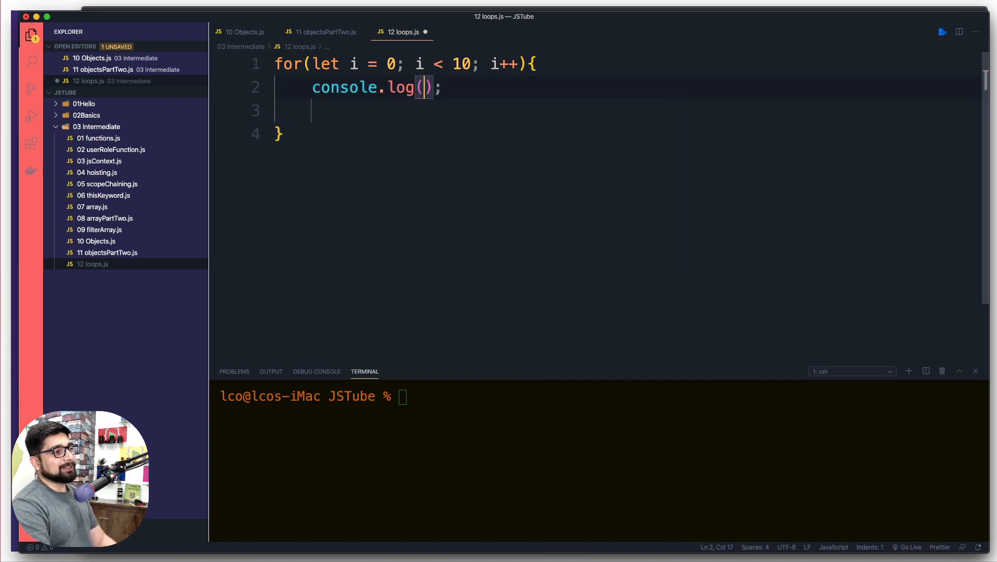
type("i")
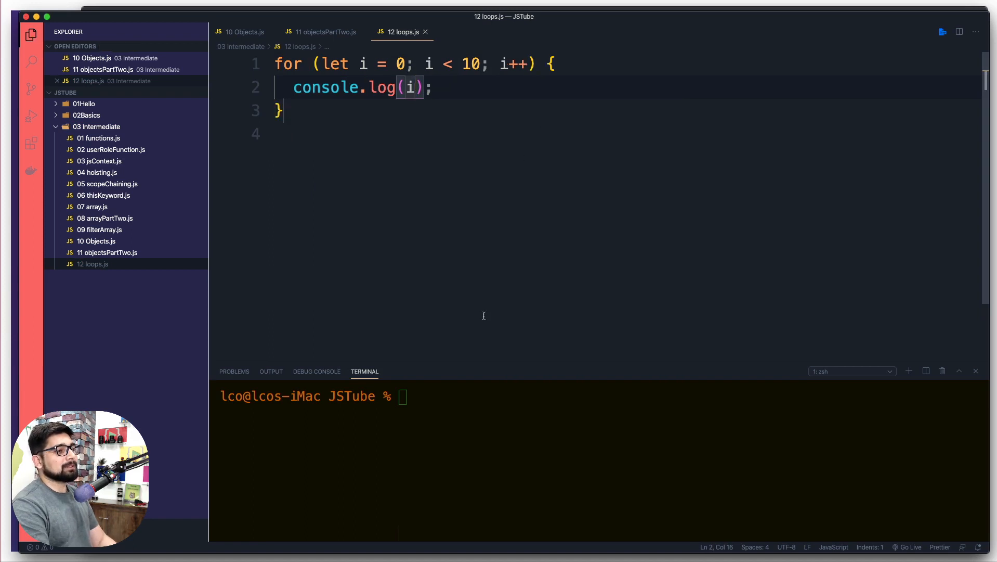
type("node 03\\ Intermediate/12\\ loops.js")
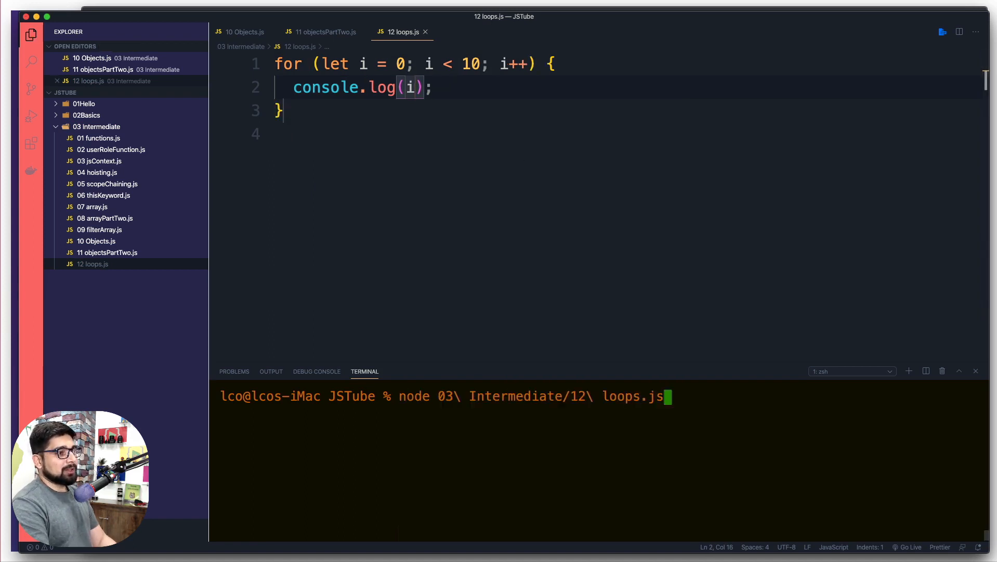
key("Enter")
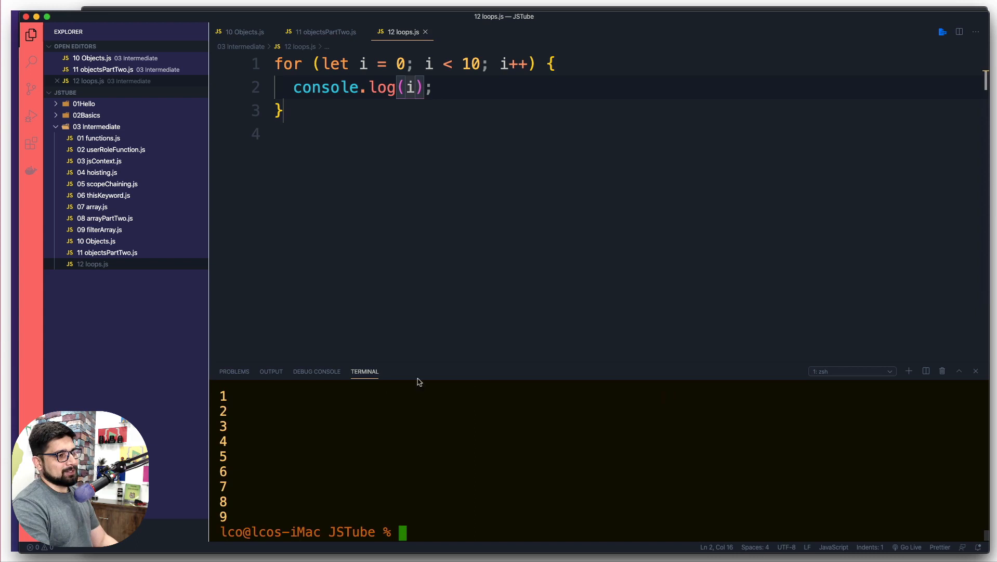
key("Enter")
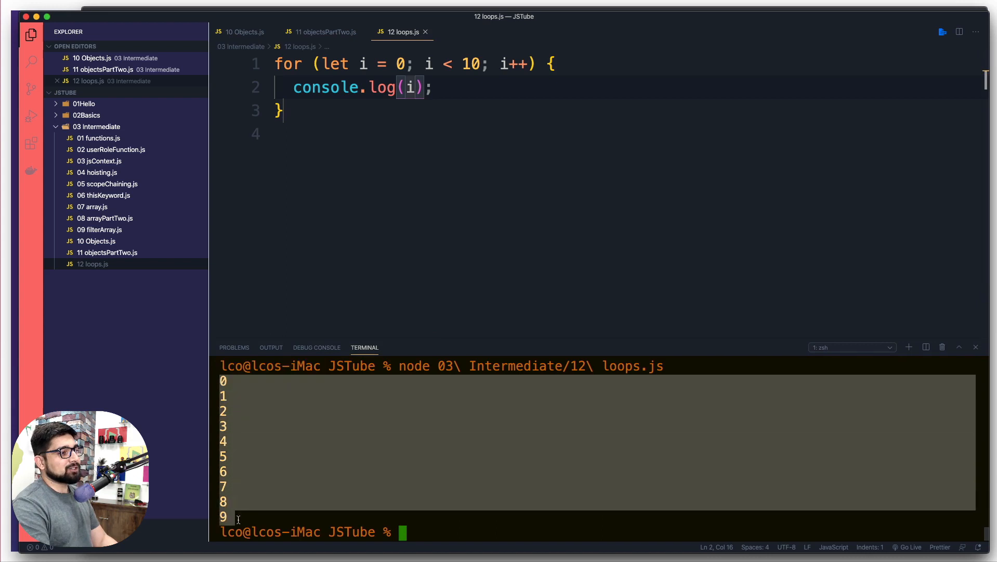
left_click_drag(445, 64, 482, 63)
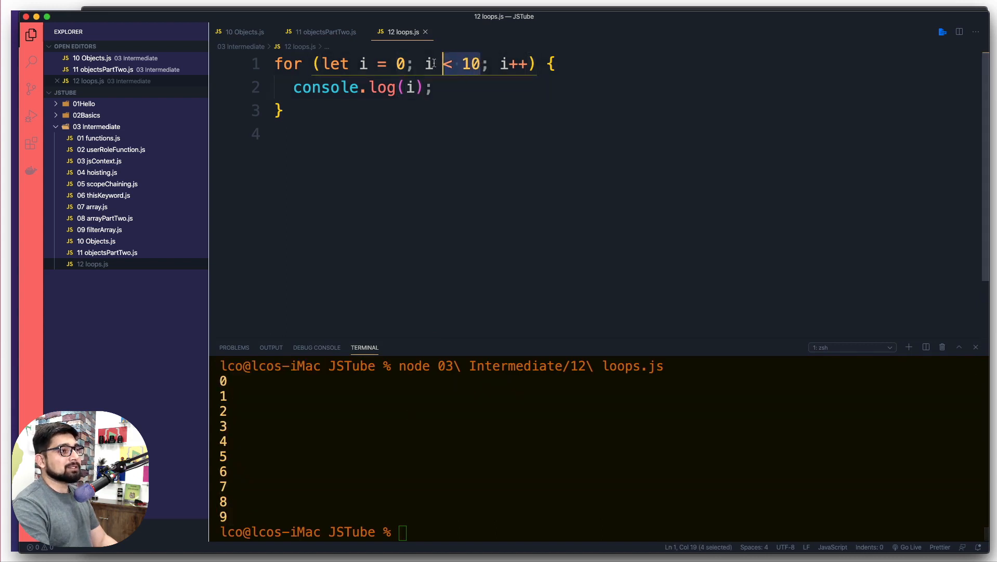
left_click(284, 135)
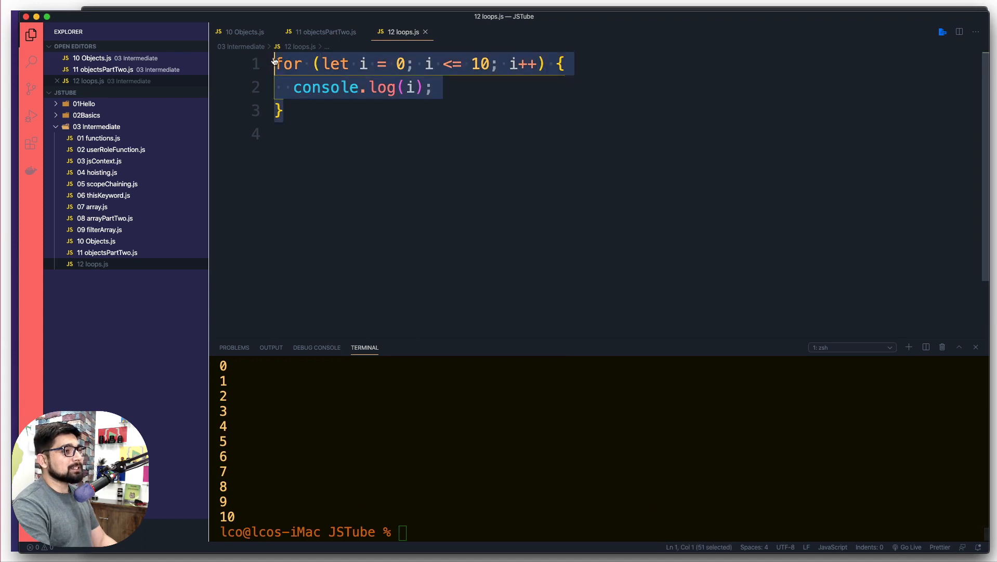
Comment out the whole for loop with Cmd+/.
key("Cmd+/")
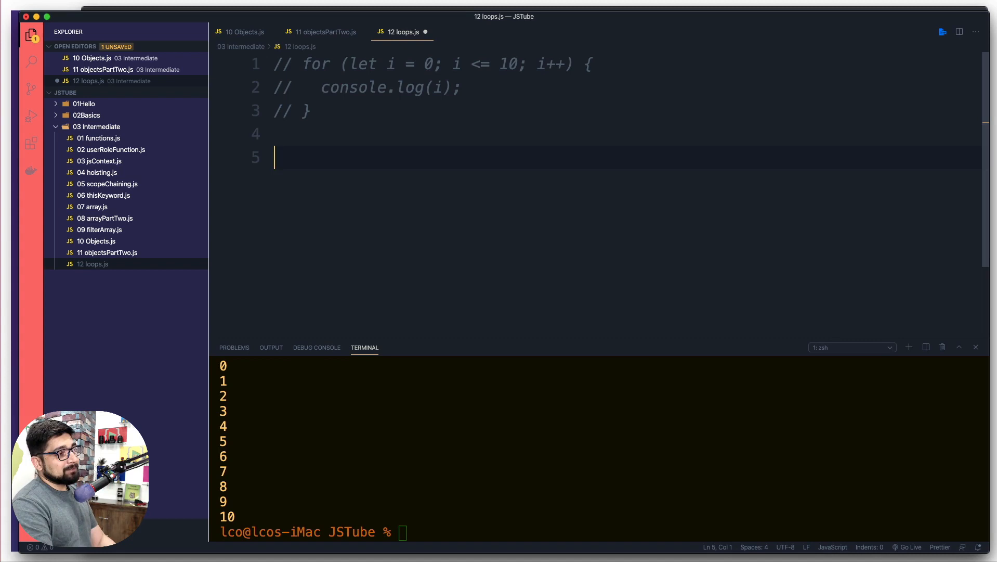
Declare const myStates = ["Rajasthan", "Delhi", "Assam", "Tamil Nadu", "Maharashtra"].
type("const")
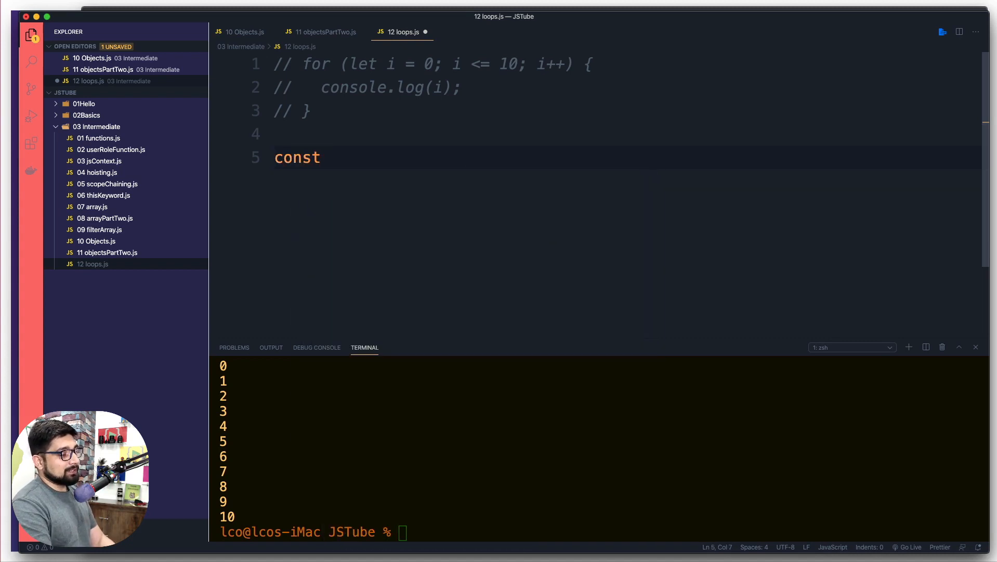
type("myStates")
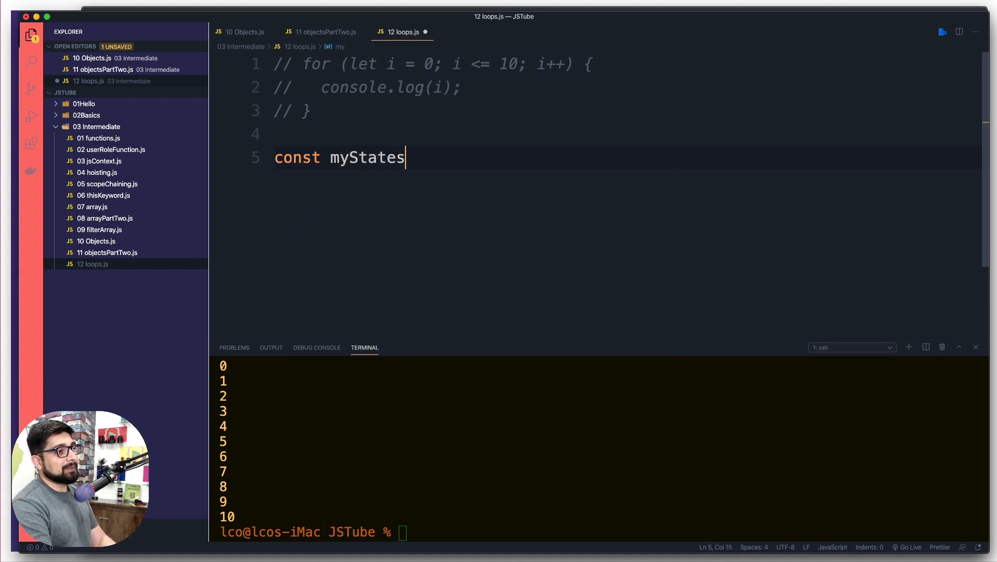
type("= []")
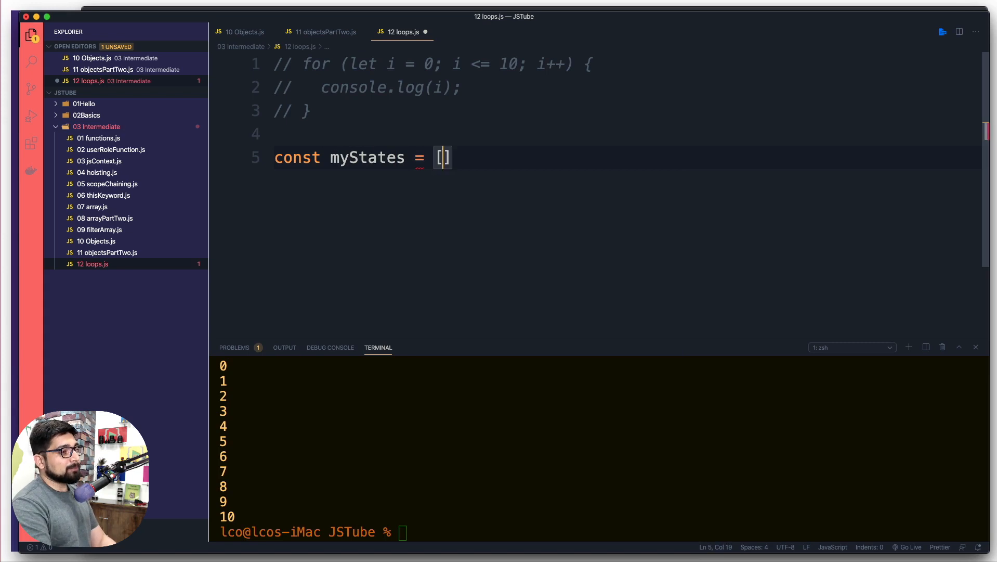
type("\"")
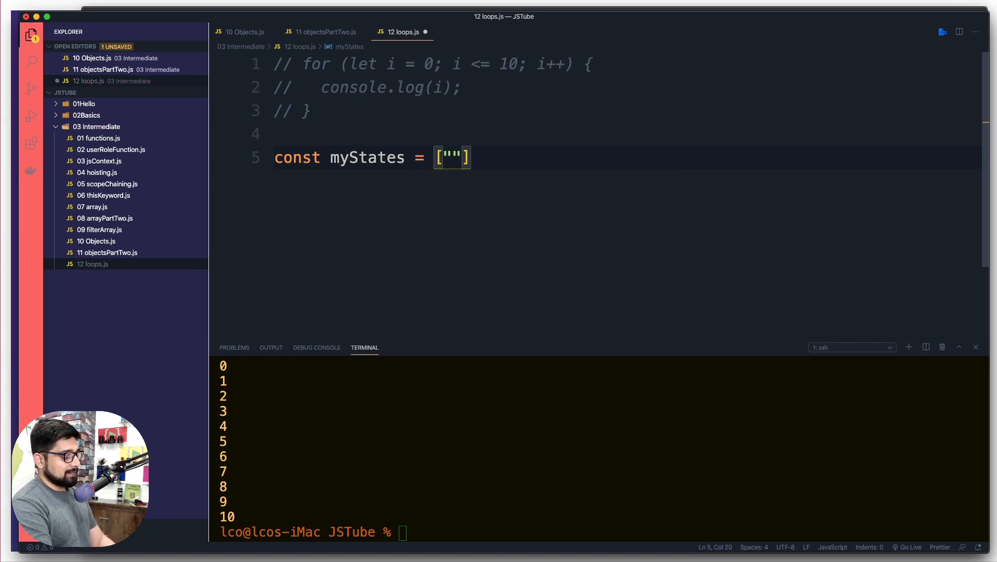
type("Rajasth")
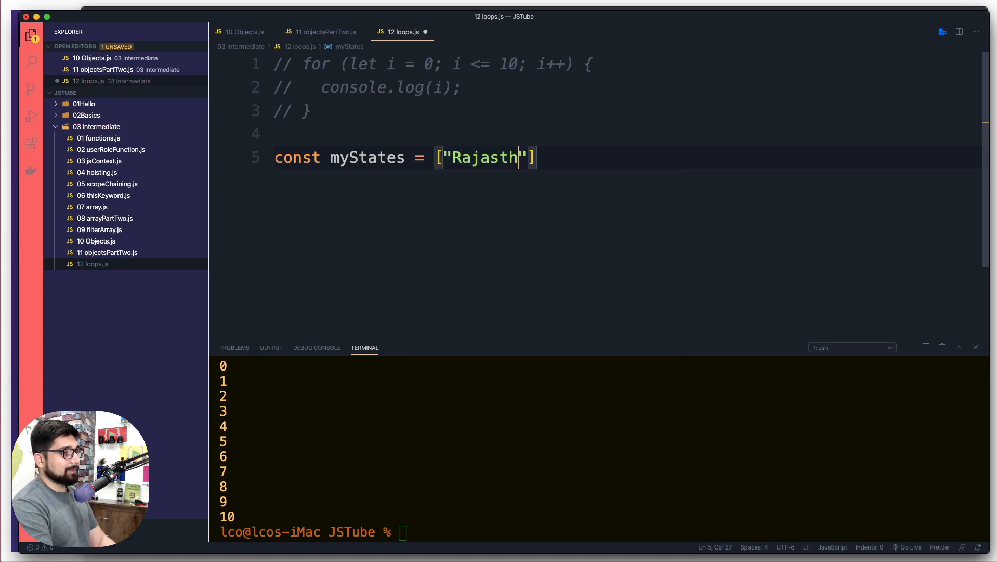
type("an")
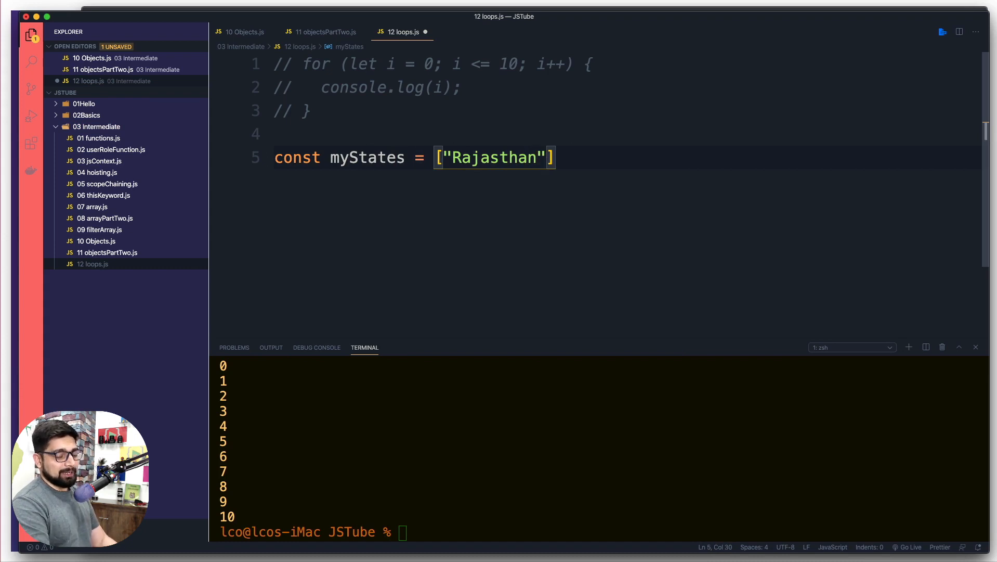
type(", \"\"")
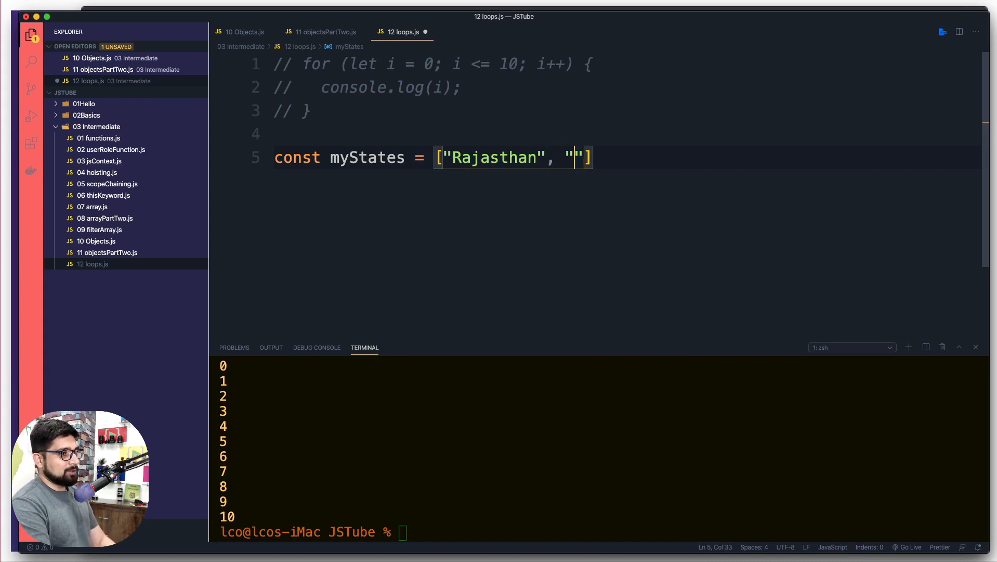
type("N")
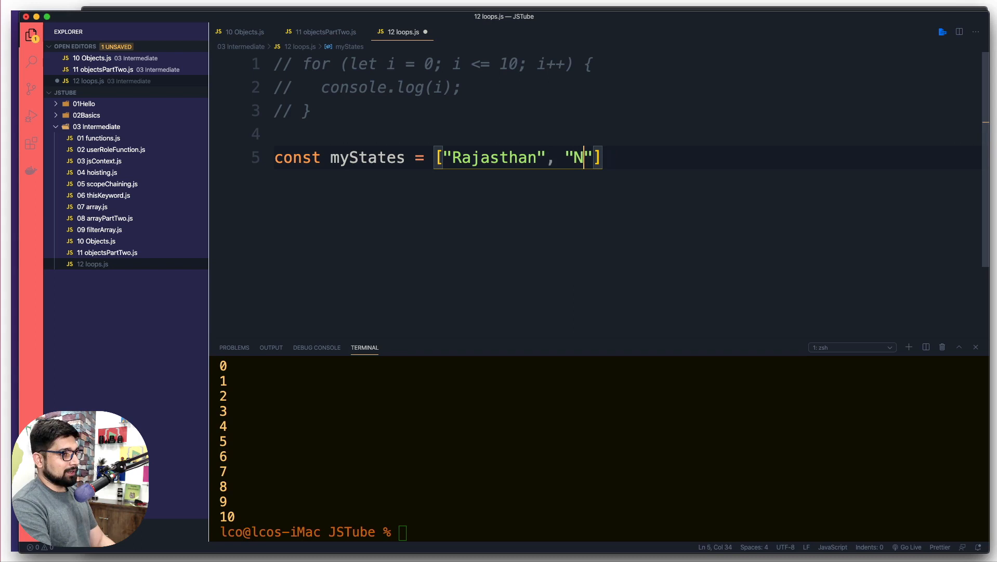
type("elh")
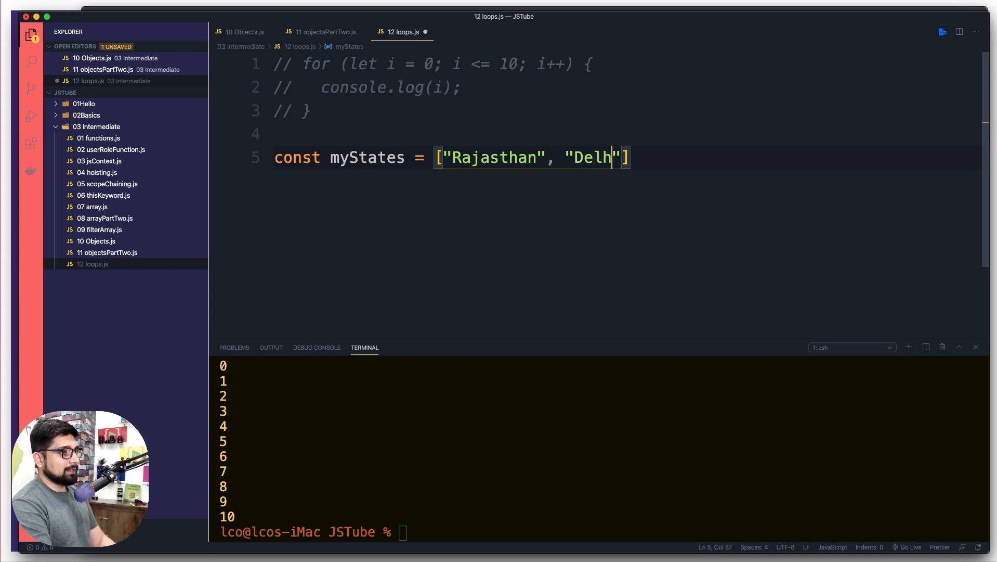
type("i")
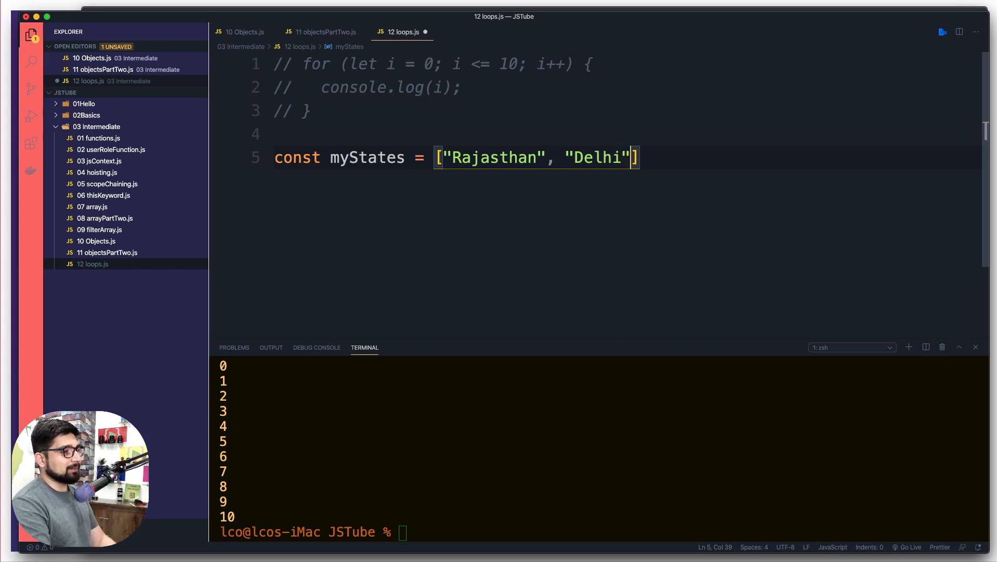
type(", \"\"")
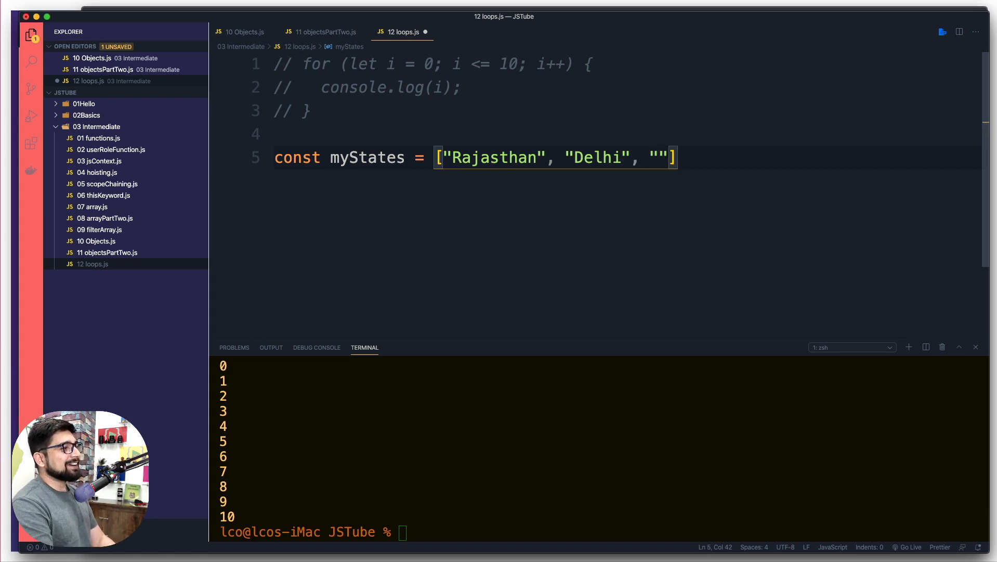
type("Assam\", \"")
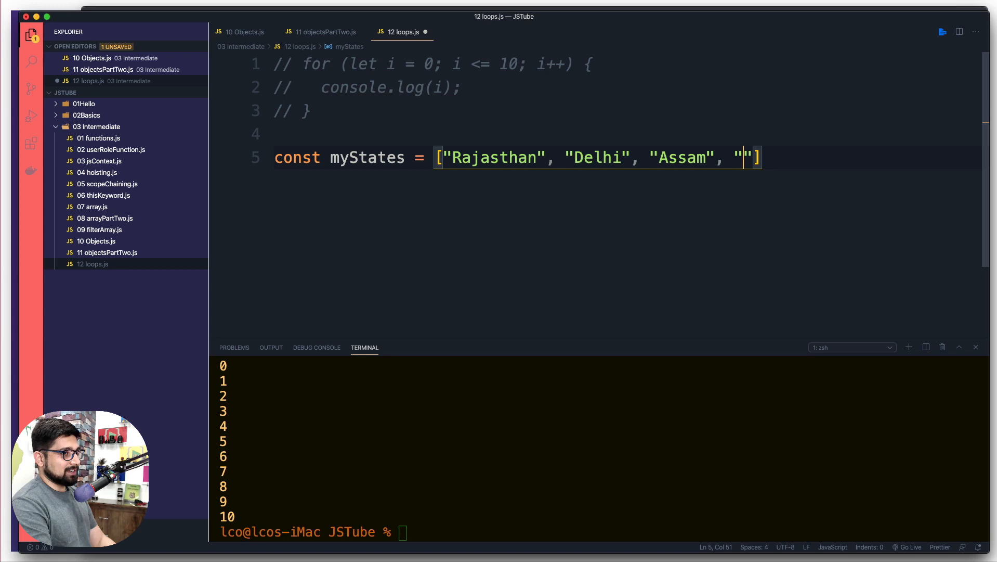
type("Tamil")
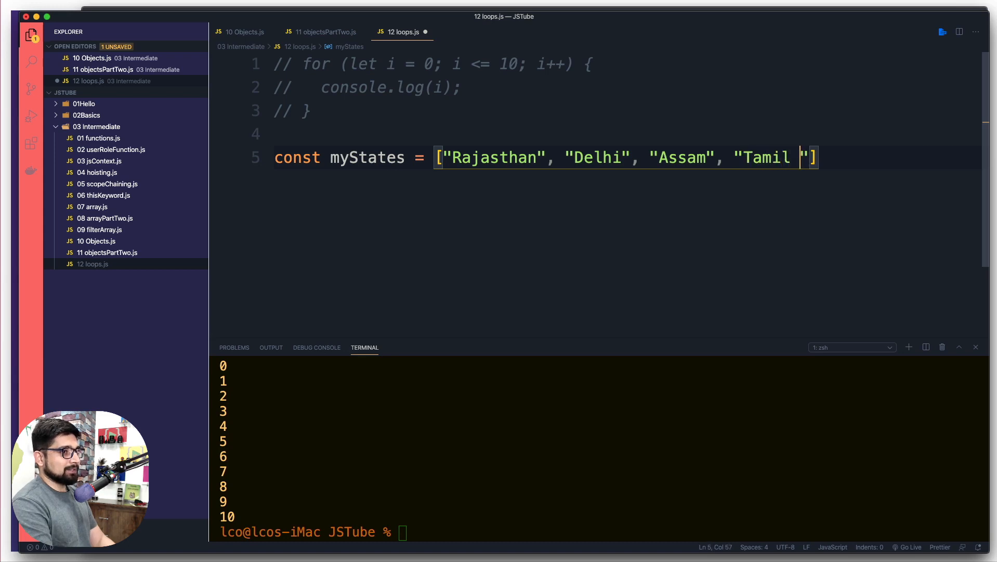
type("n")
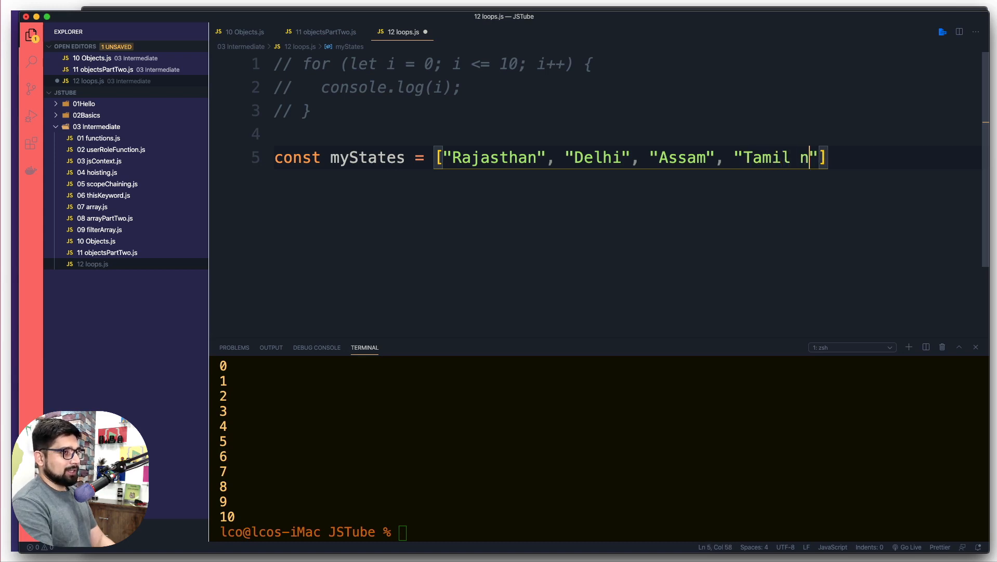
type("adu")
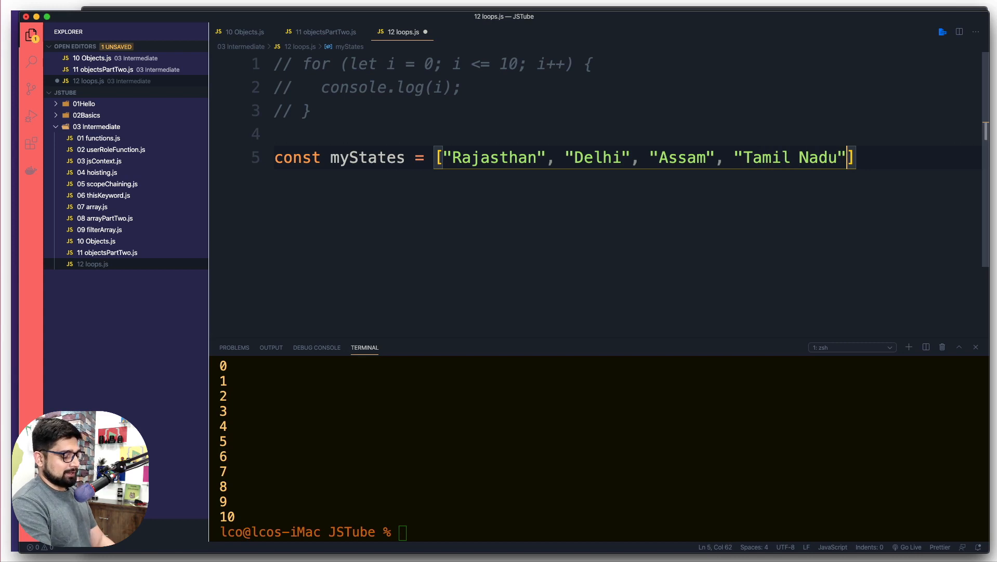
type(", \"Maha\"")
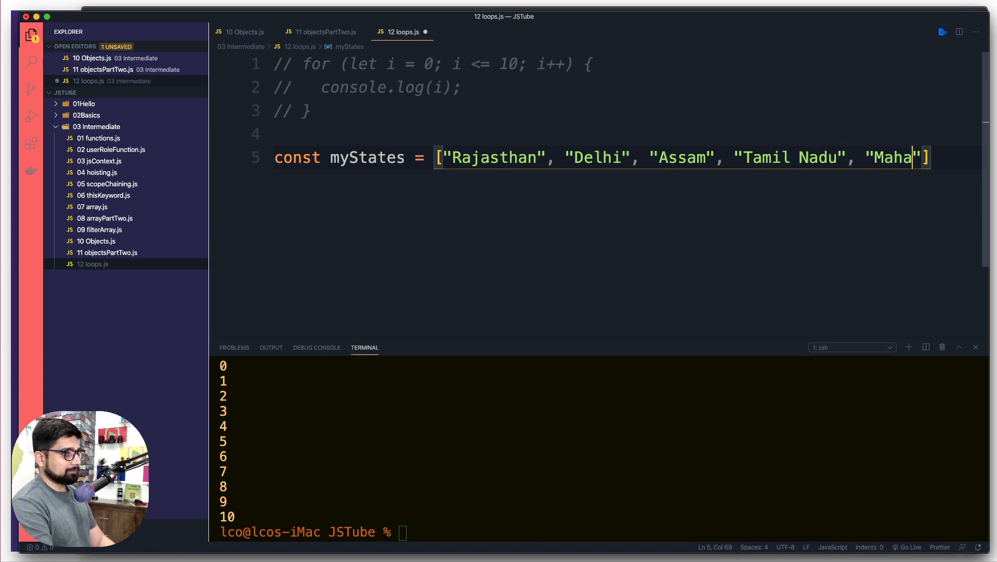
type("rashtra")
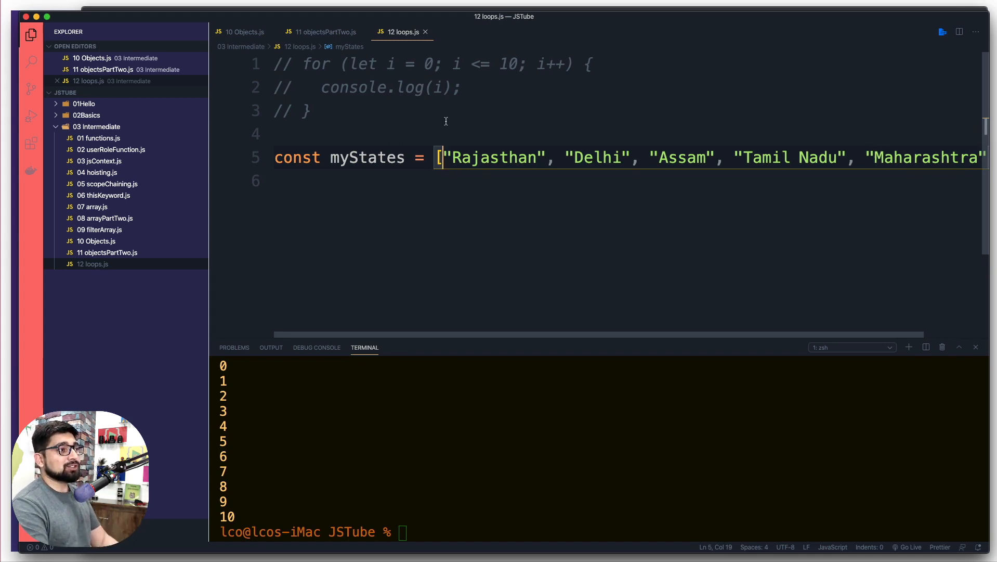
Draft a var user = { } declaration on a new line above myStates.
key("Enter")
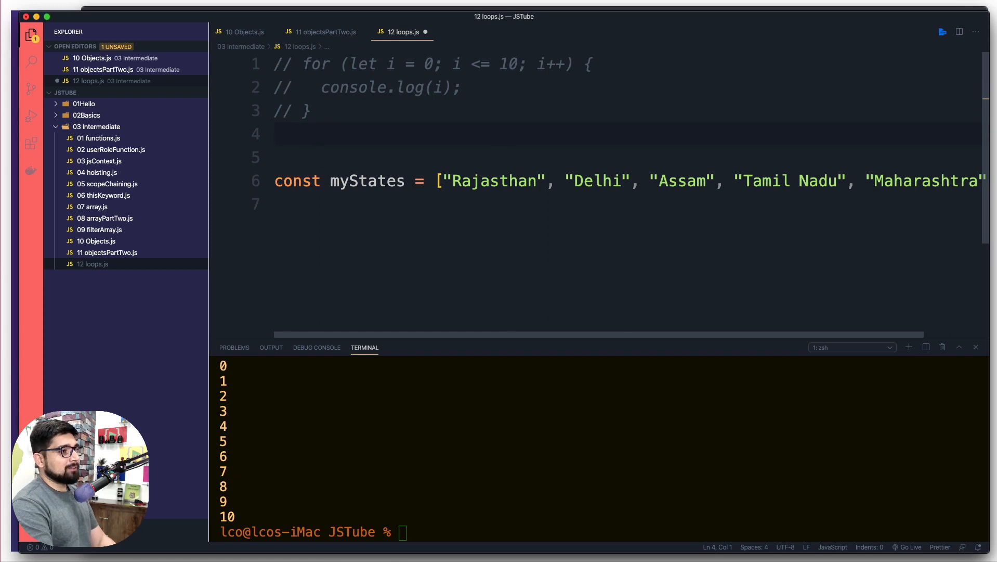
type("var user")
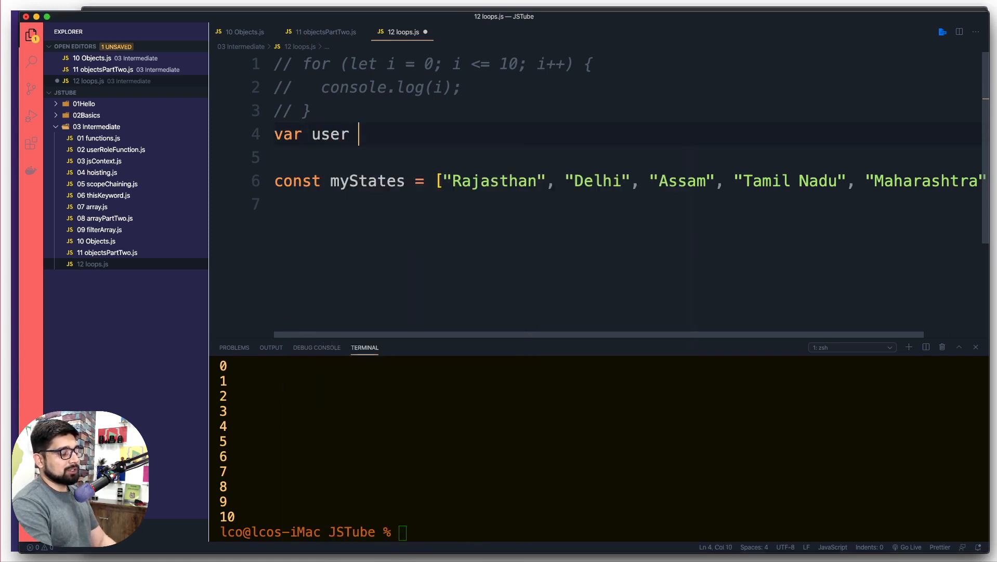
type("= {")
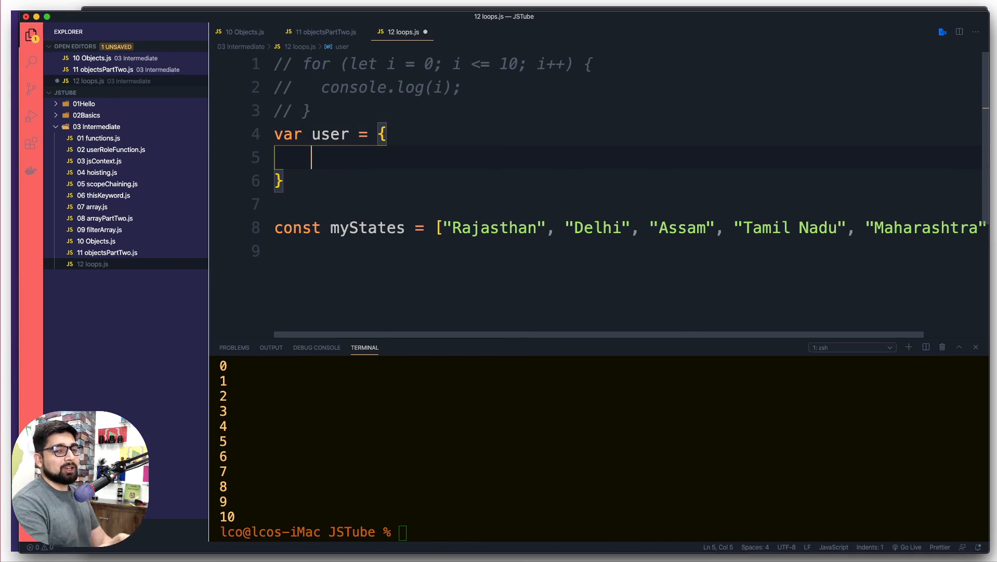
mouse_move(296, 183)
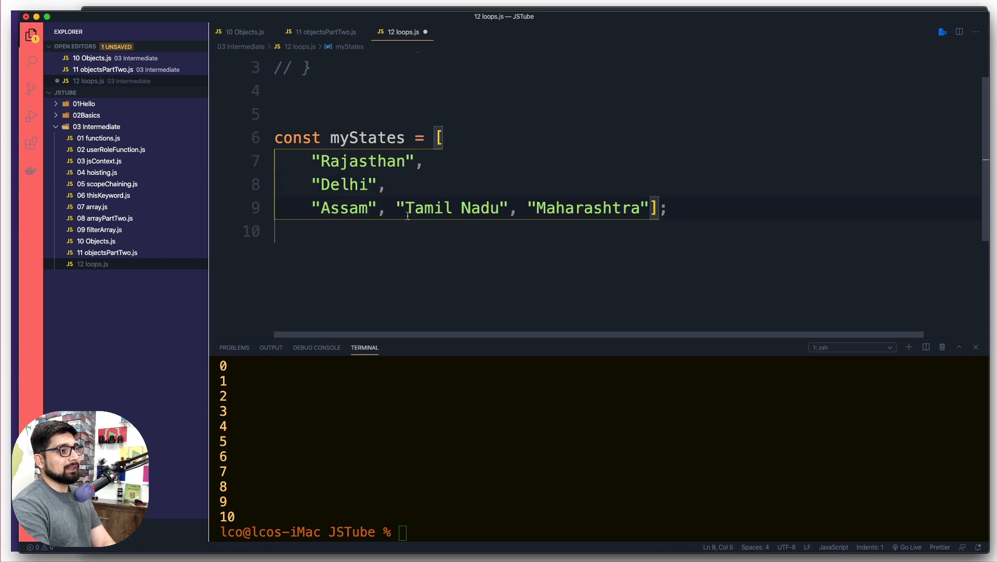
Add the number 1947 after Assam in myStates and start a for() below the array.
key("Enter")
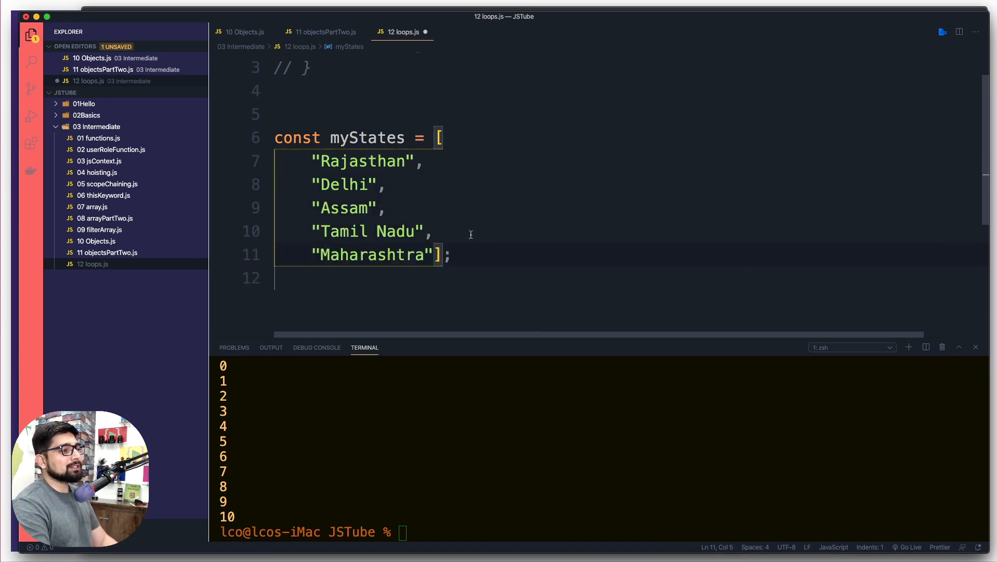
left_click(396, 207)
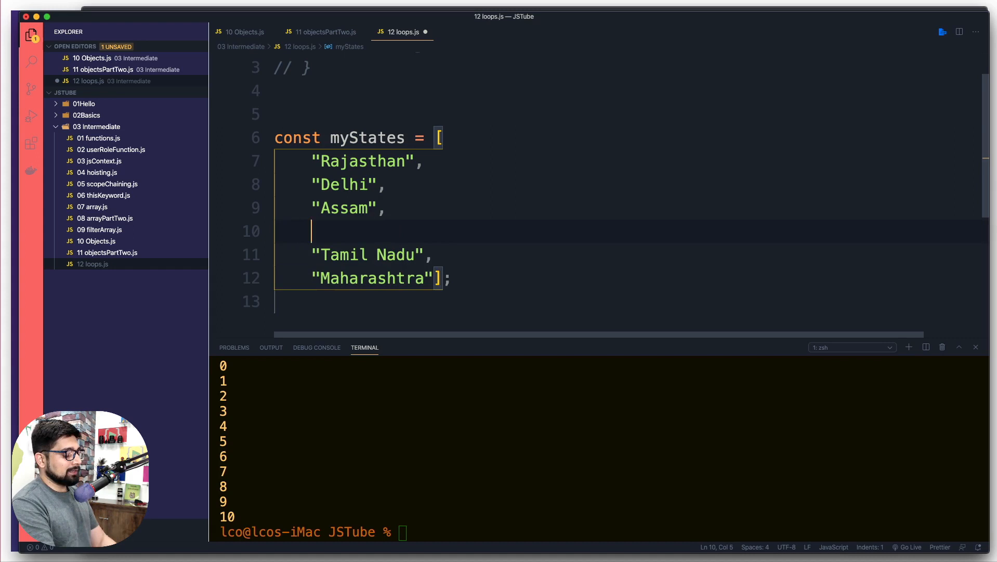
type("14")
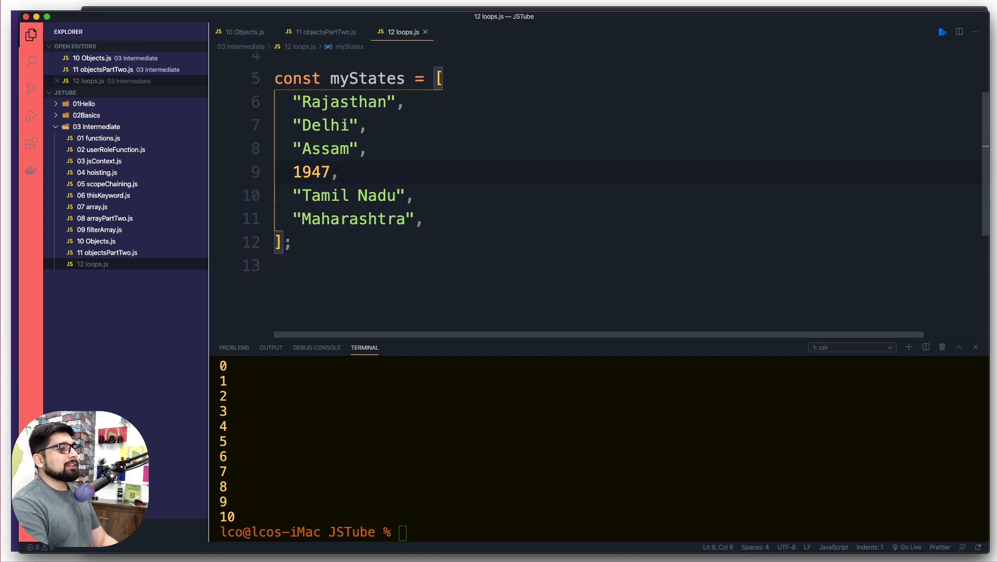
left_click(291, 241)
type("for(")
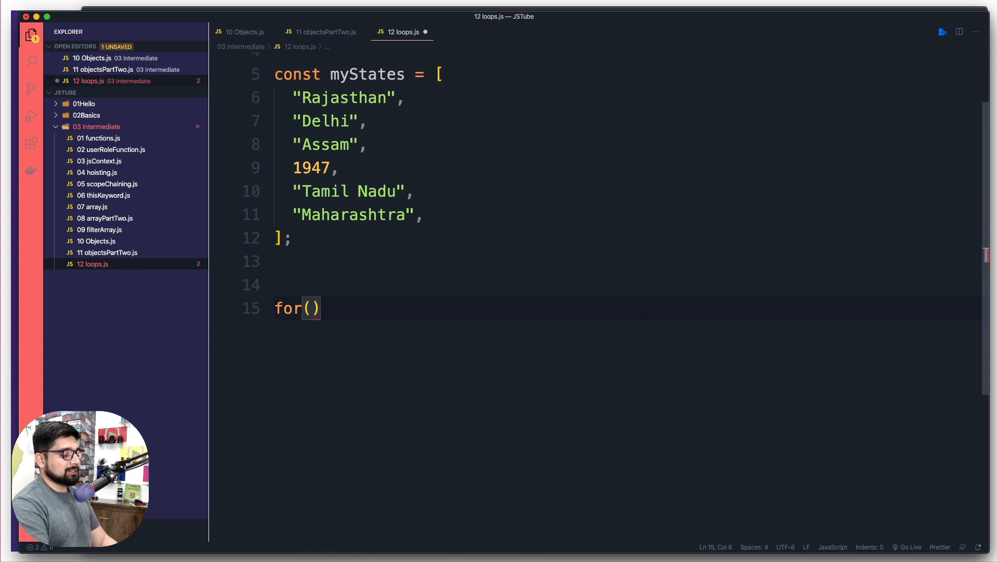
Write the loop header let i = 0; i <= with the hard-coded limit 10 removed.
type("{}")
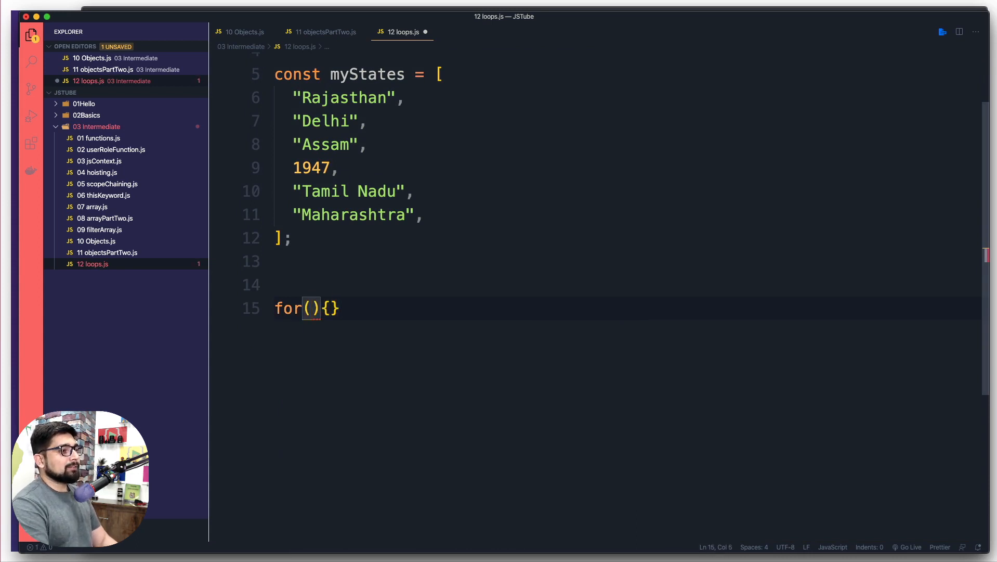
type("let")
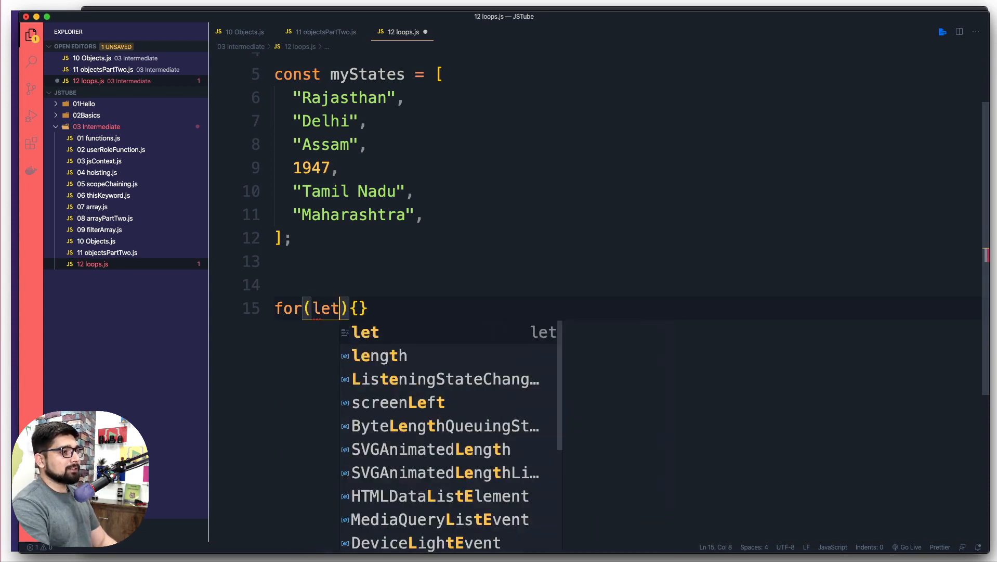
type("i = 0")
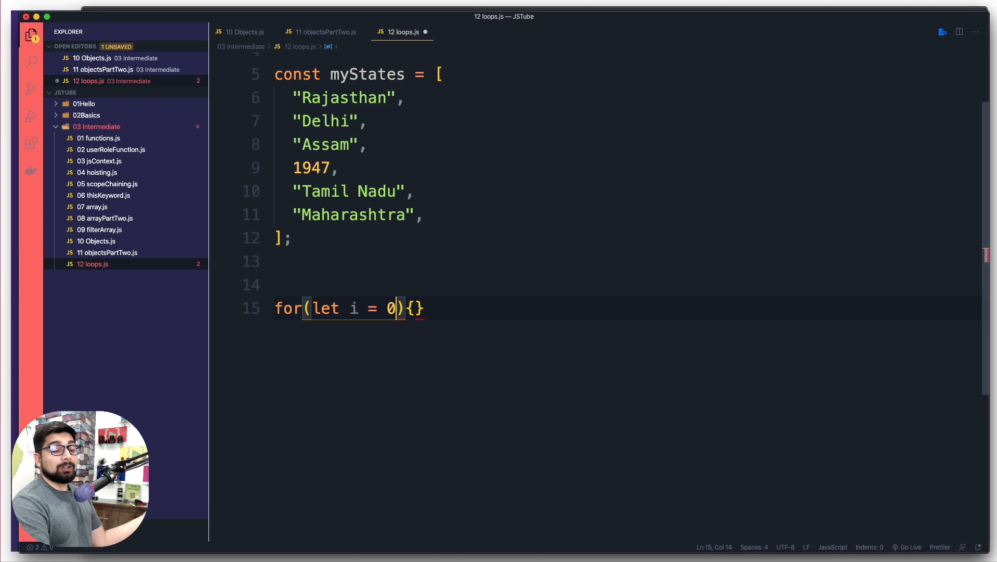
type(";")
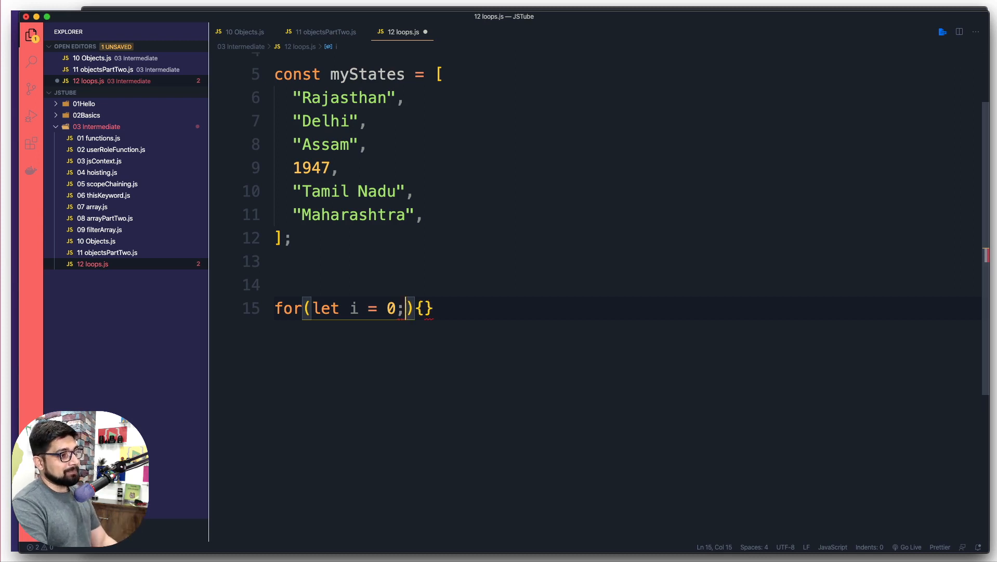
type("i")
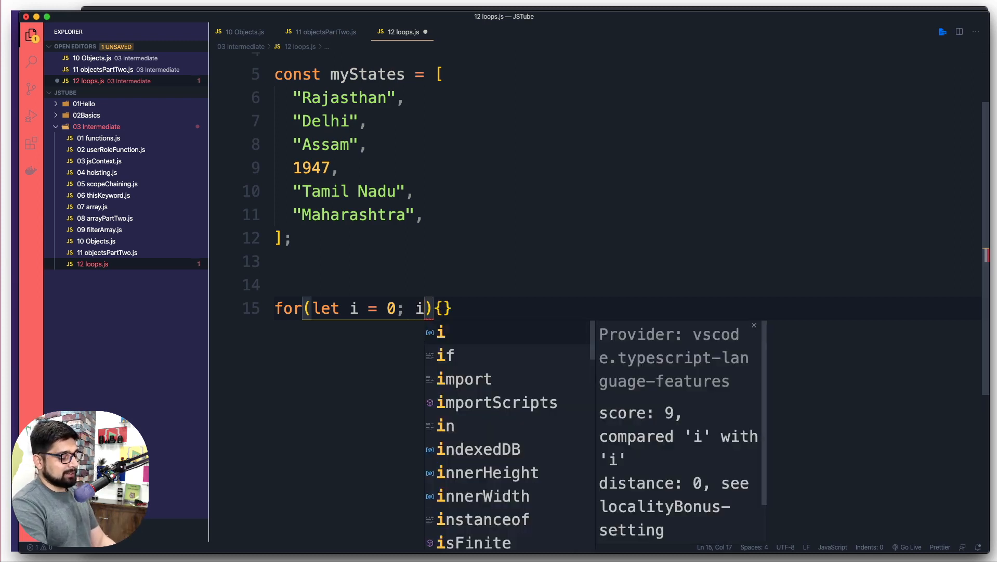
type("<")
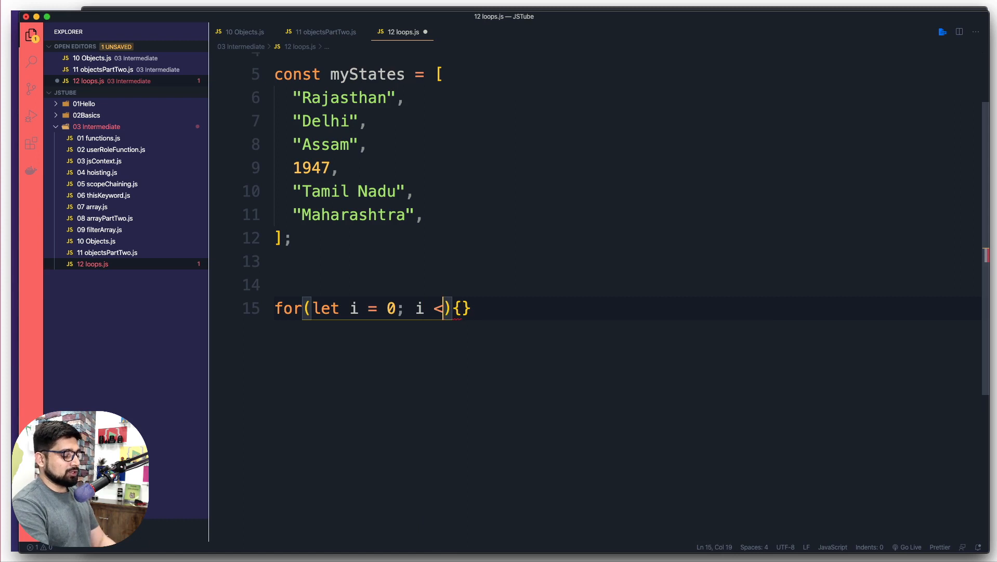
type("= 10")
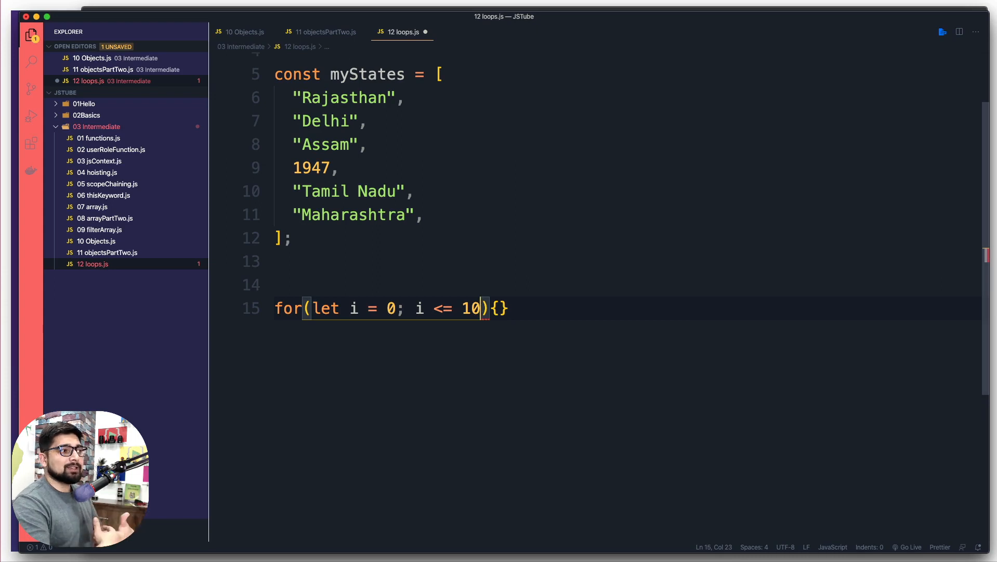
key("Backspace")
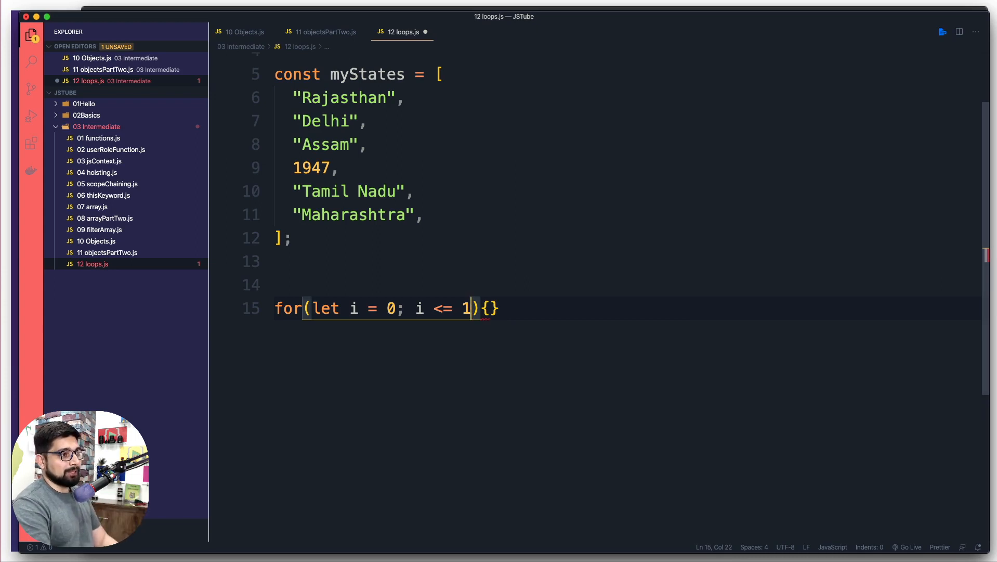
key("Backspace")
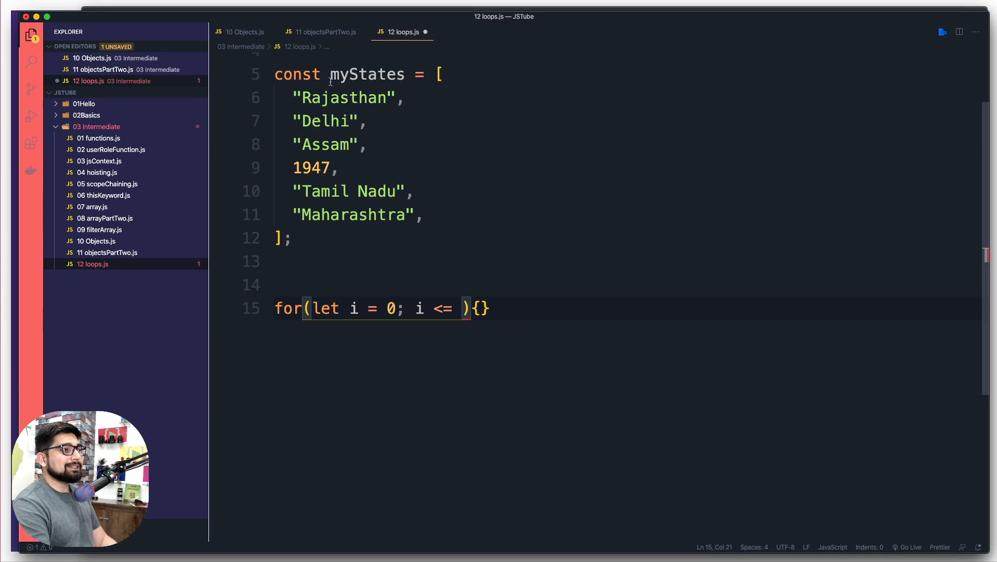
Finish the header with myStates.length; i++ and log i in the body.
left_click_drag(328, 74, 293, 239)
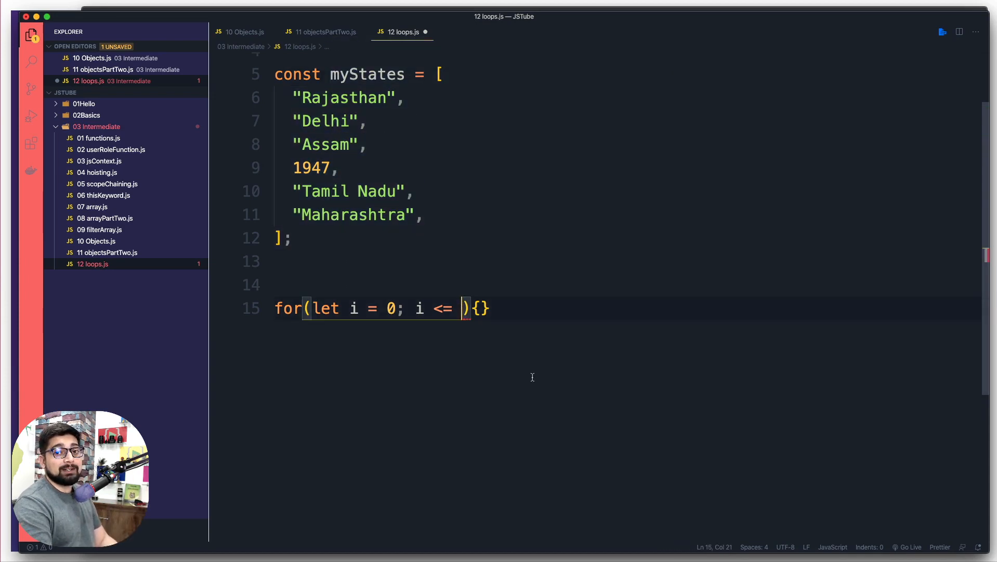
type("my")
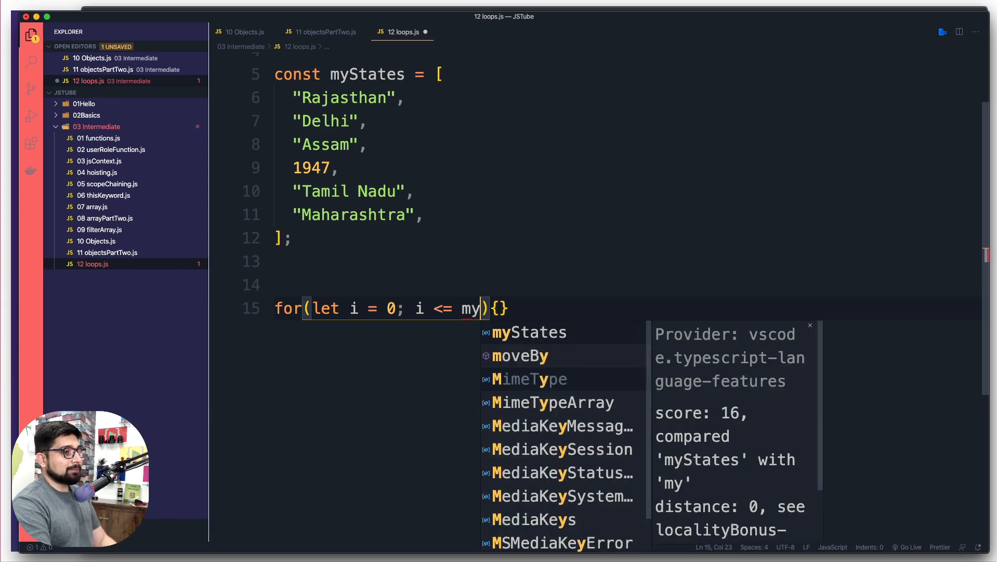
type("States.")
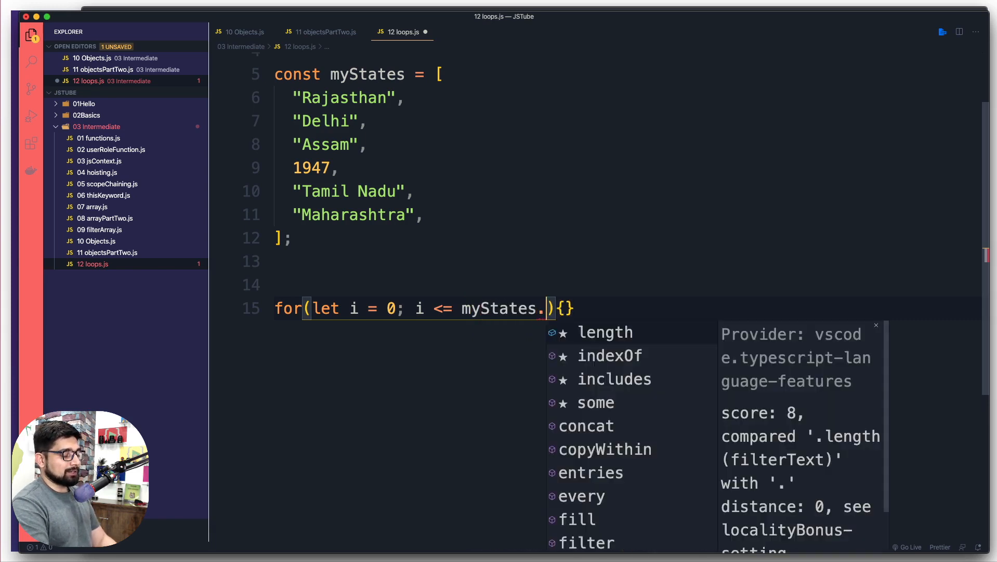
left_click(605, 332)
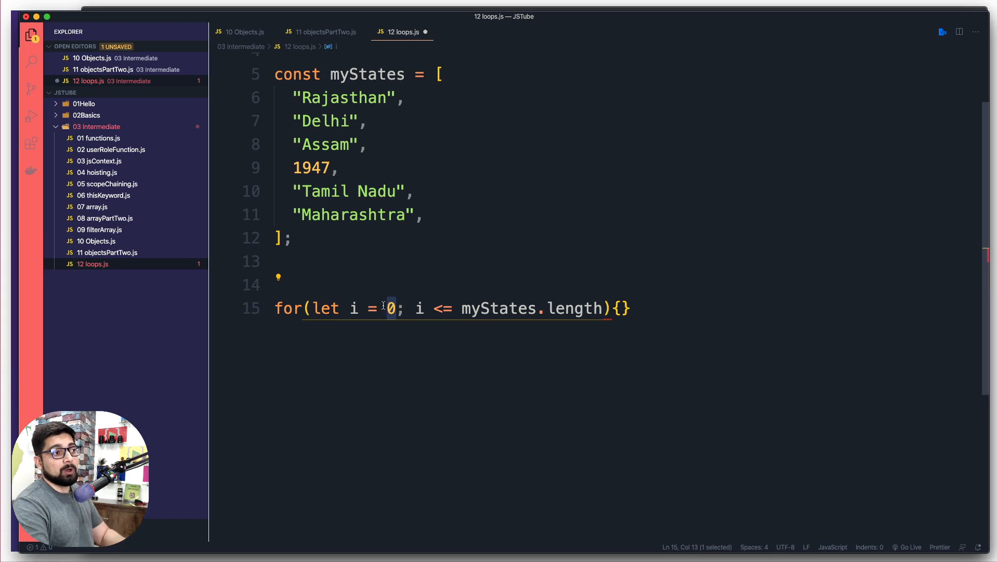
double_click(578, 308)
type("; ")
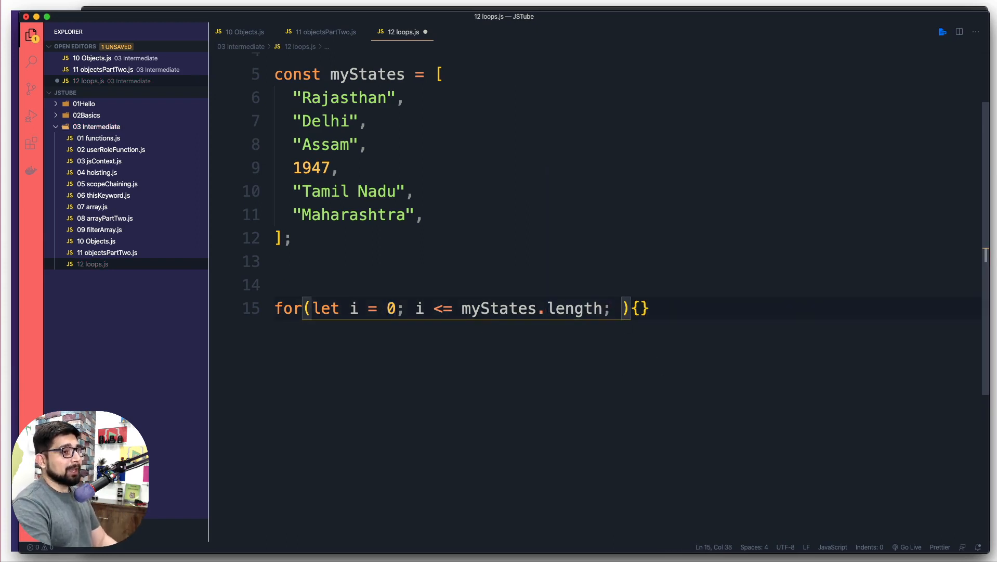
type("i")
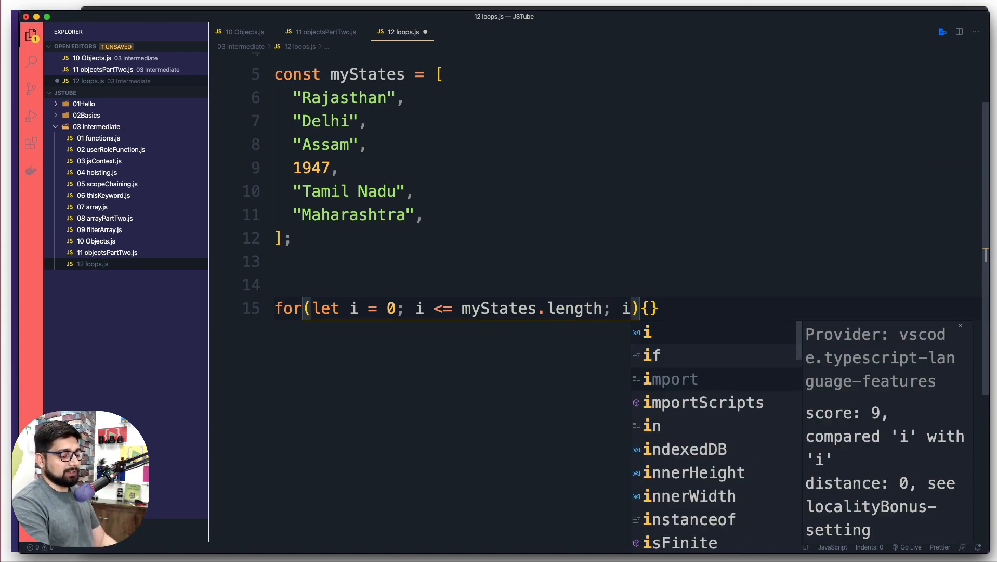
type("++")
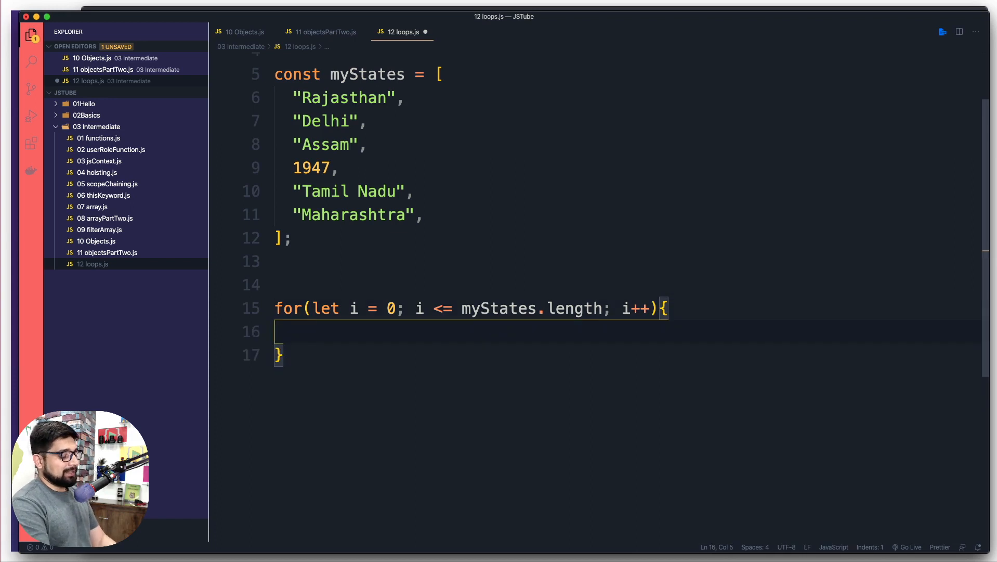
type("console.log()")
type("node 03\\ Intermediate/12\\ loops.js")
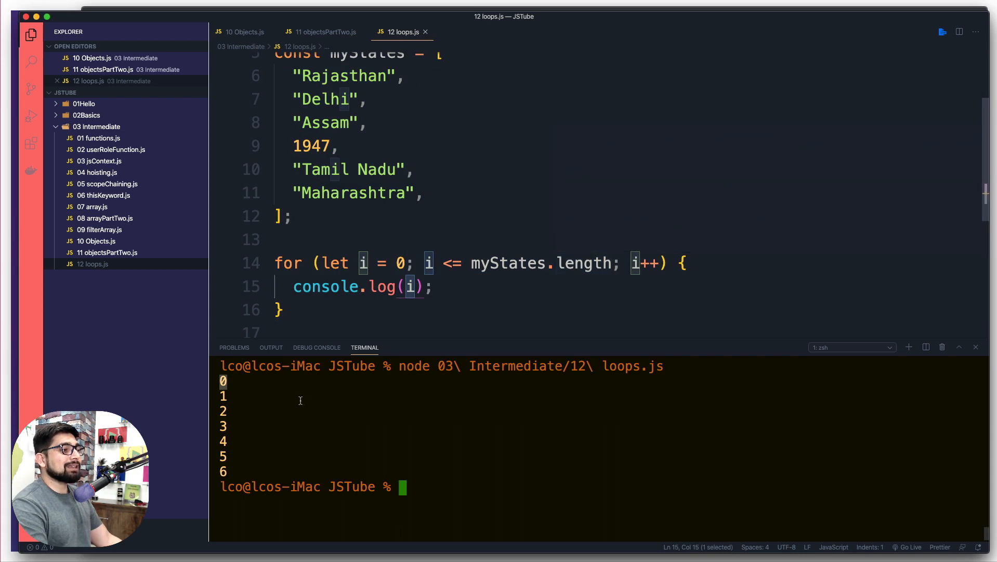
mouse_move(331, 432)
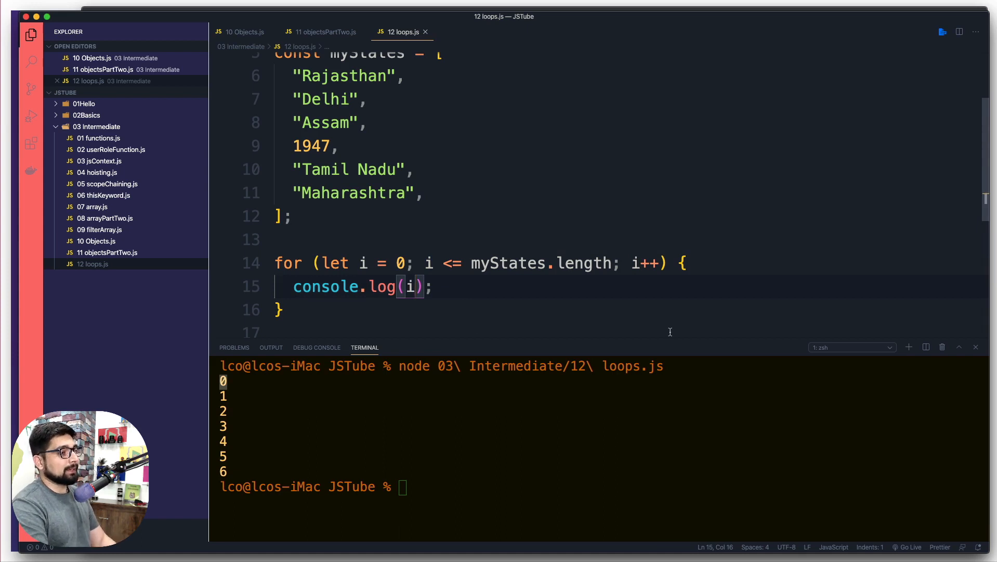
Log myStates[i] instead of a fixed index so each element is printed.
type("myStates[")
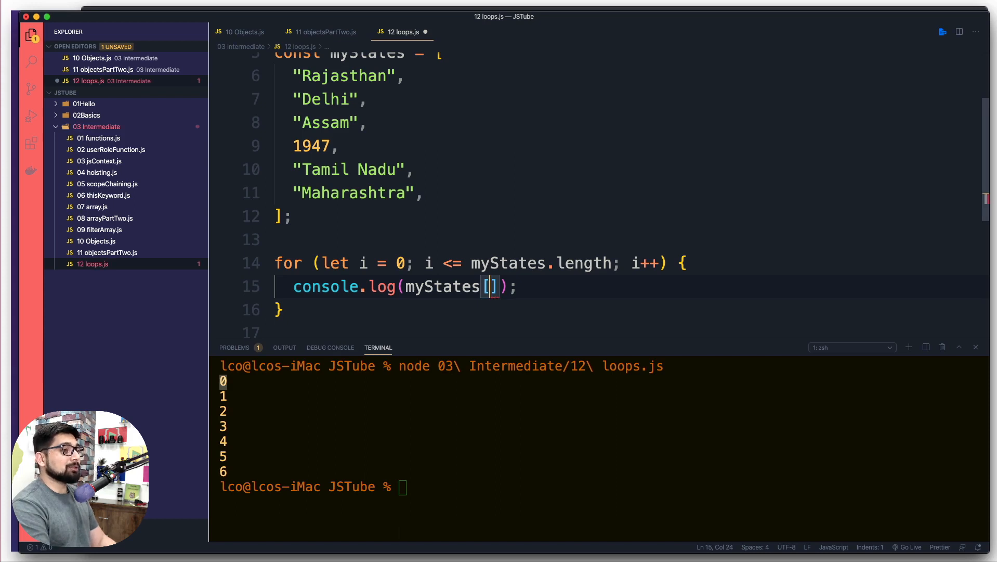
type("0")
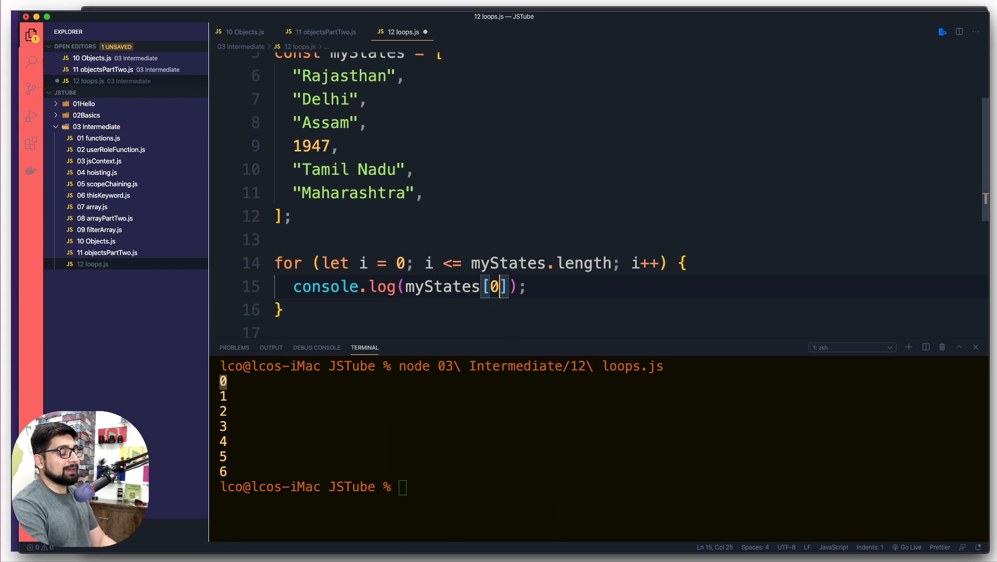
type("2")
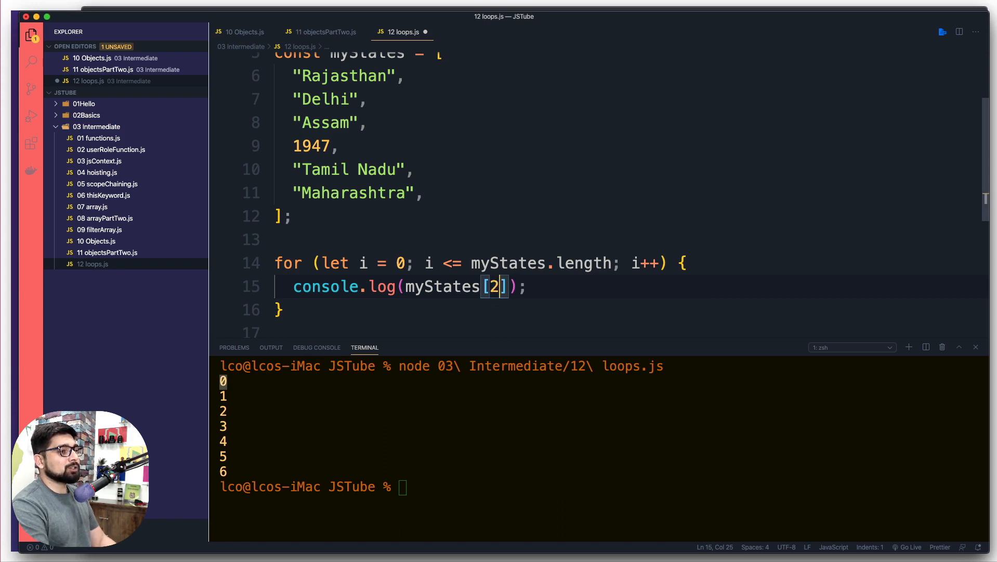
key("Backspace")
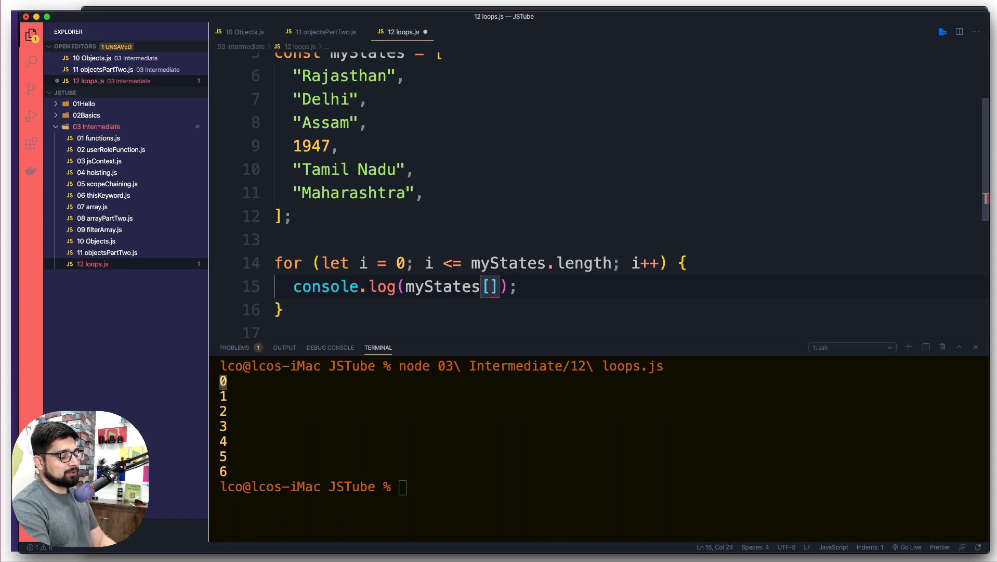
type("0")
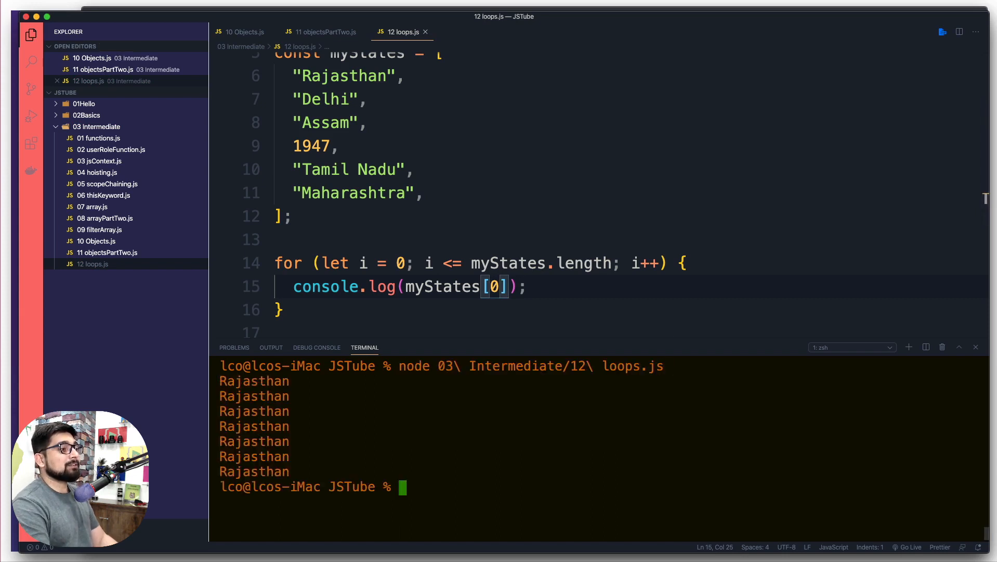
mouse_move(518, 344)
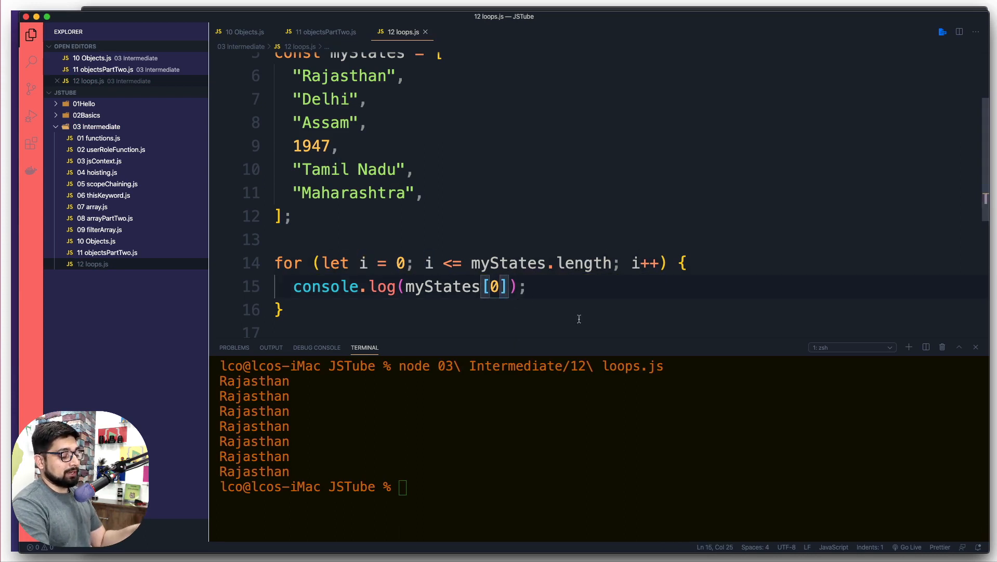
type("i")
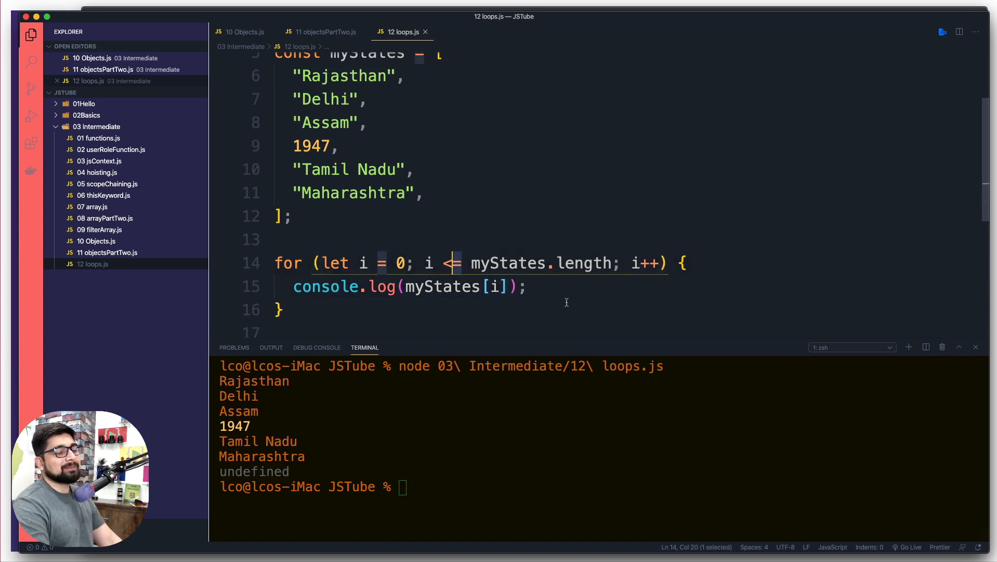
Change the condition to i < myStates.length, rerun loops.js, and add a blank line in the body.
left_click(531, 286)
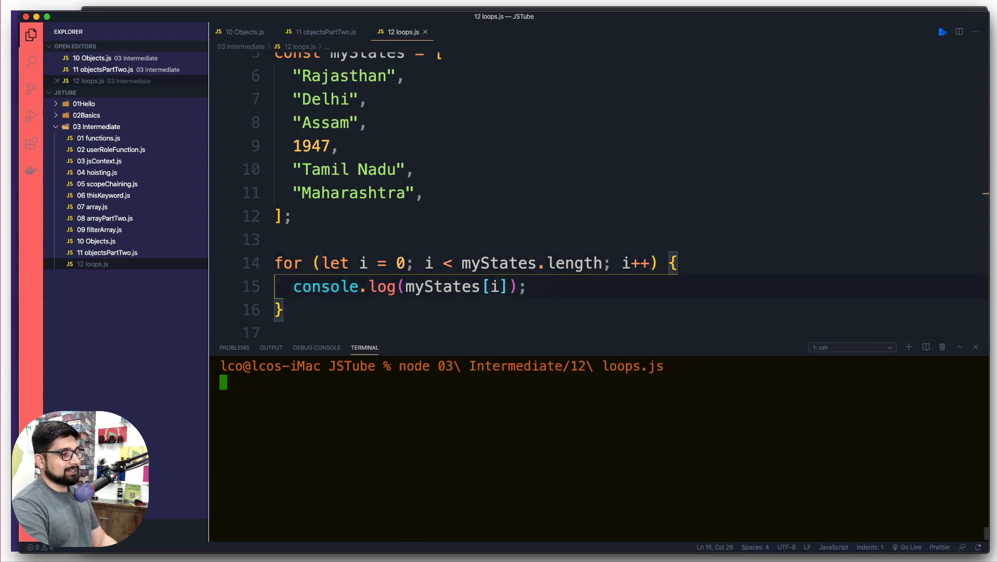
key("Enter")
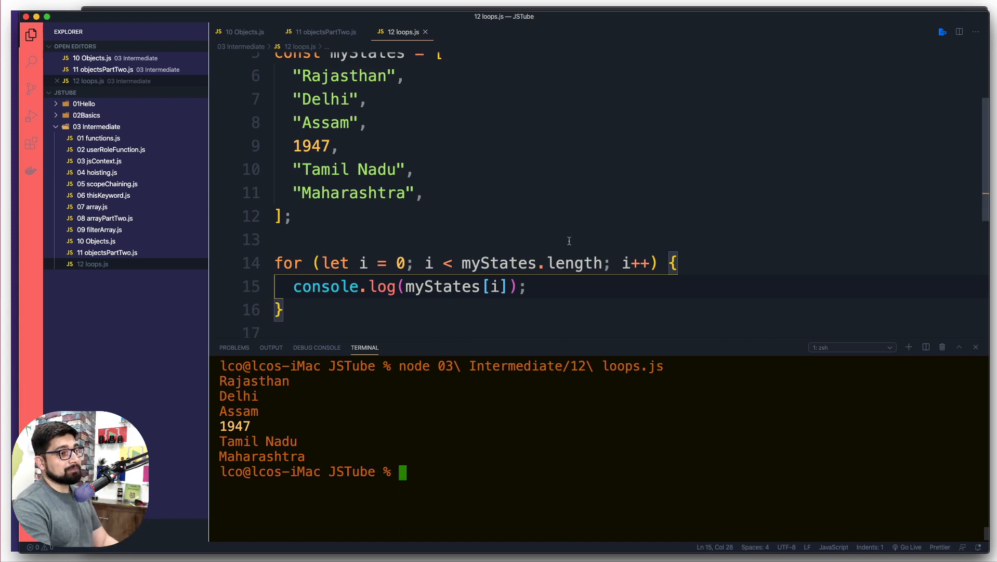
scroll("down", 3)
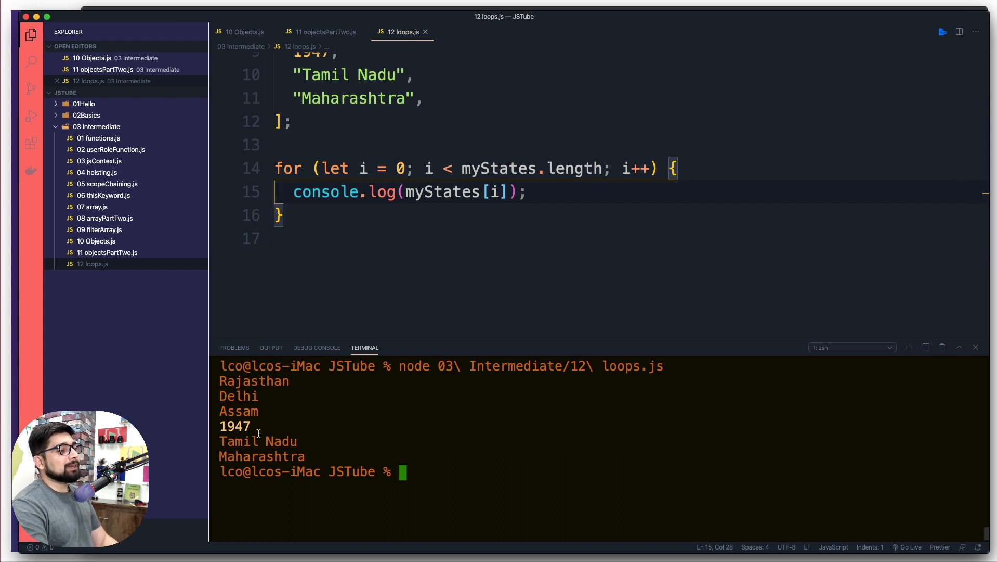
mouse_move(235, 425)
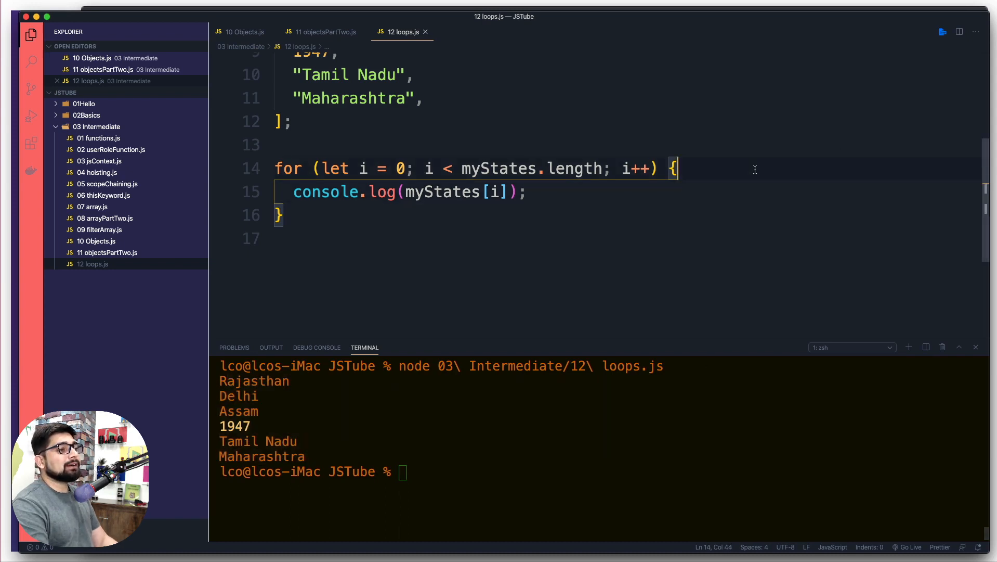
key("Enter")
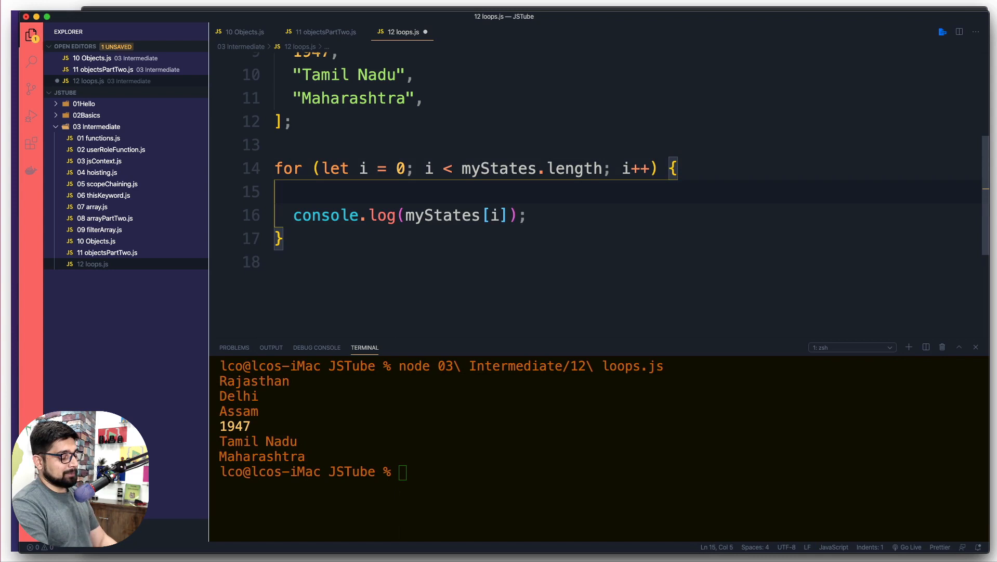
Add if (typeof myStates[i] !== 'string') continue; above console.log so non-strings are skipped.
type("if(")
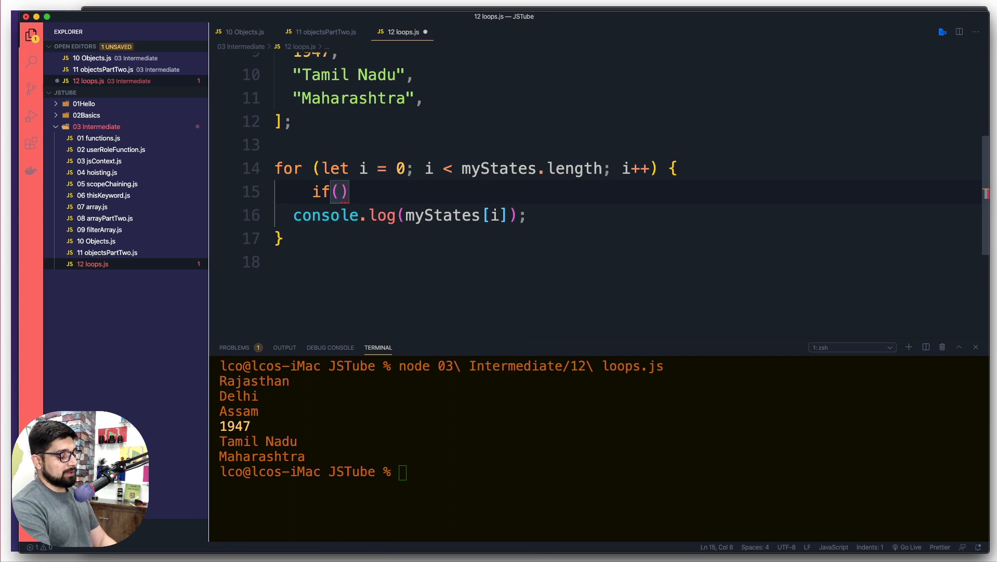
type("typeof")
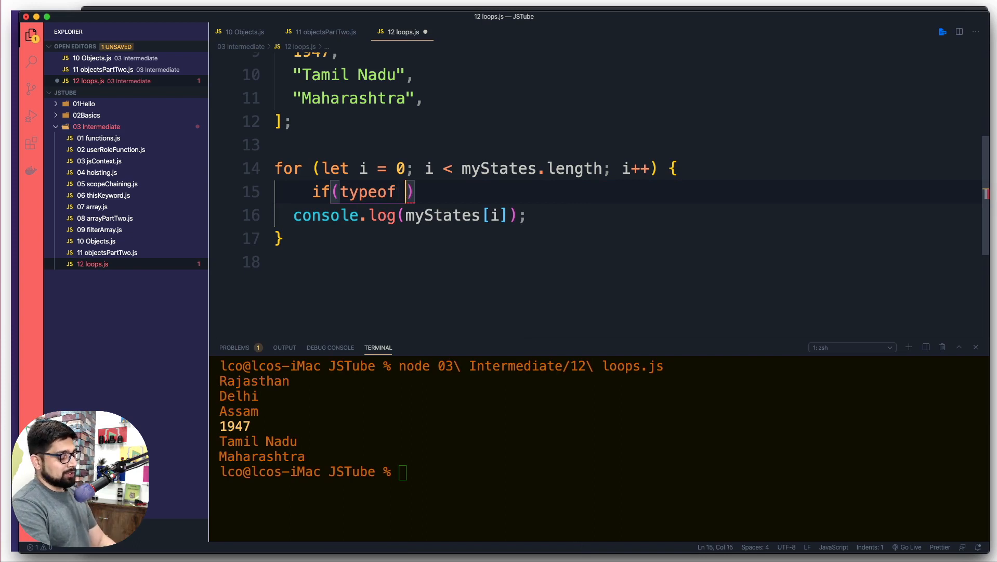
type("myStates[")
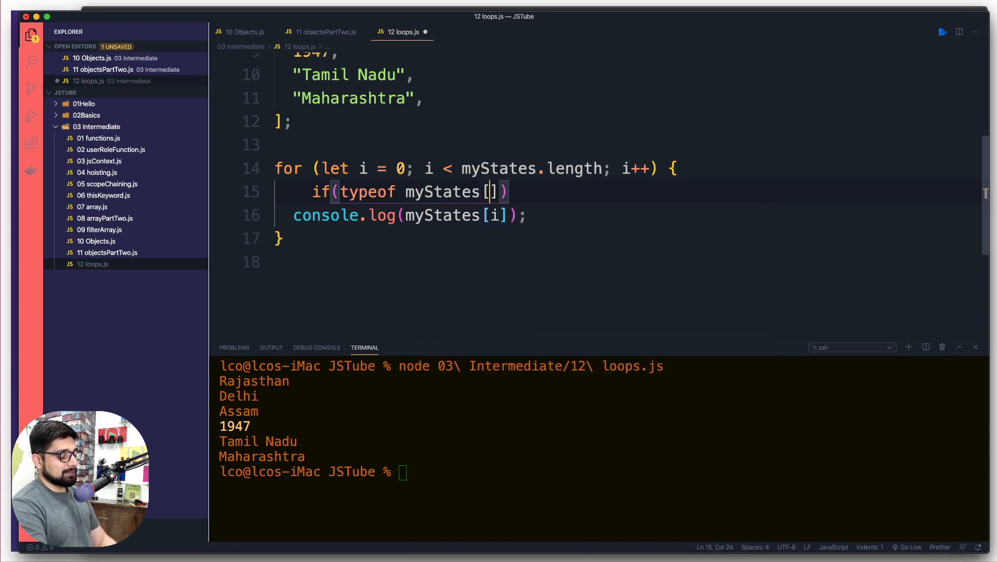
type("i")
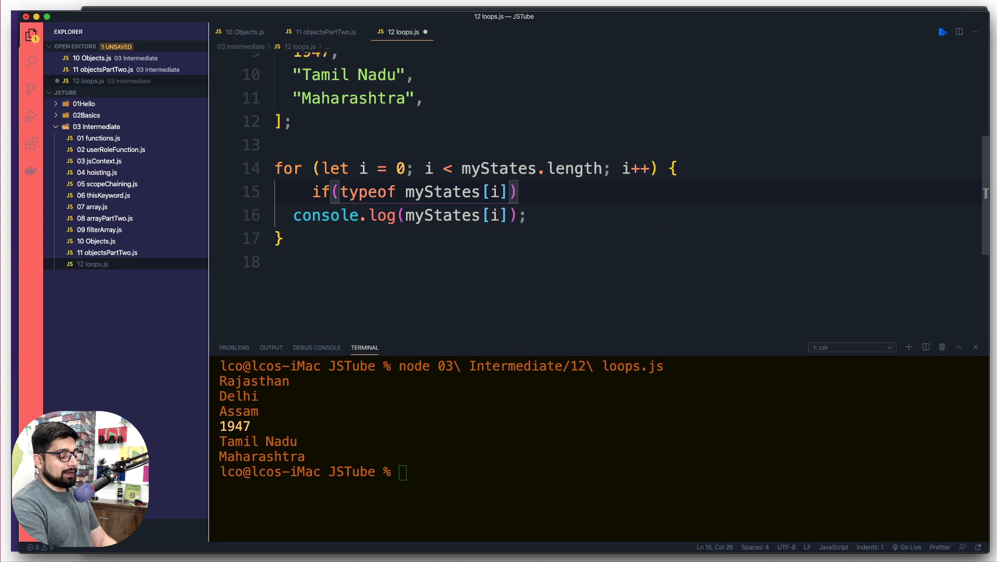
type("\" \"")
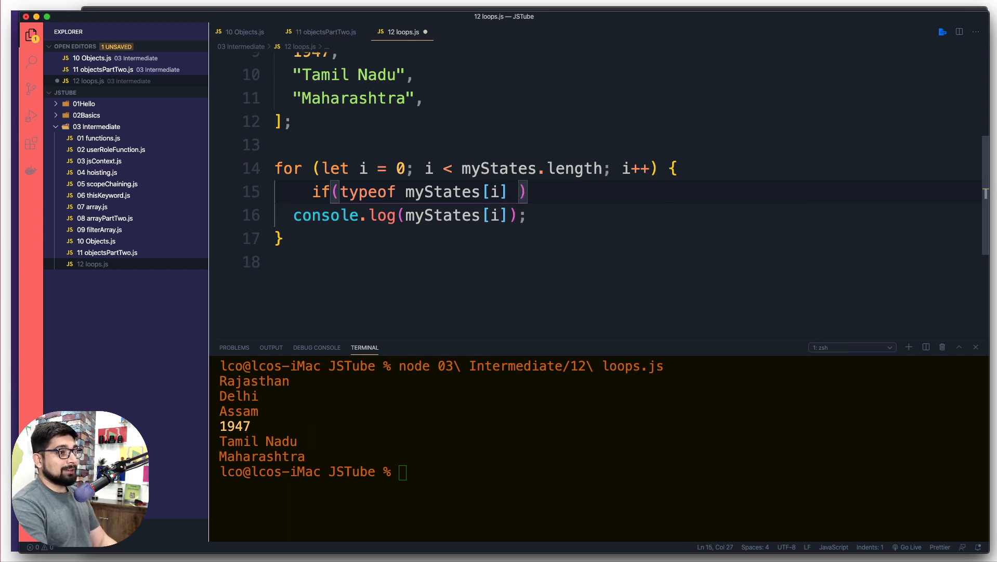
type("!==")
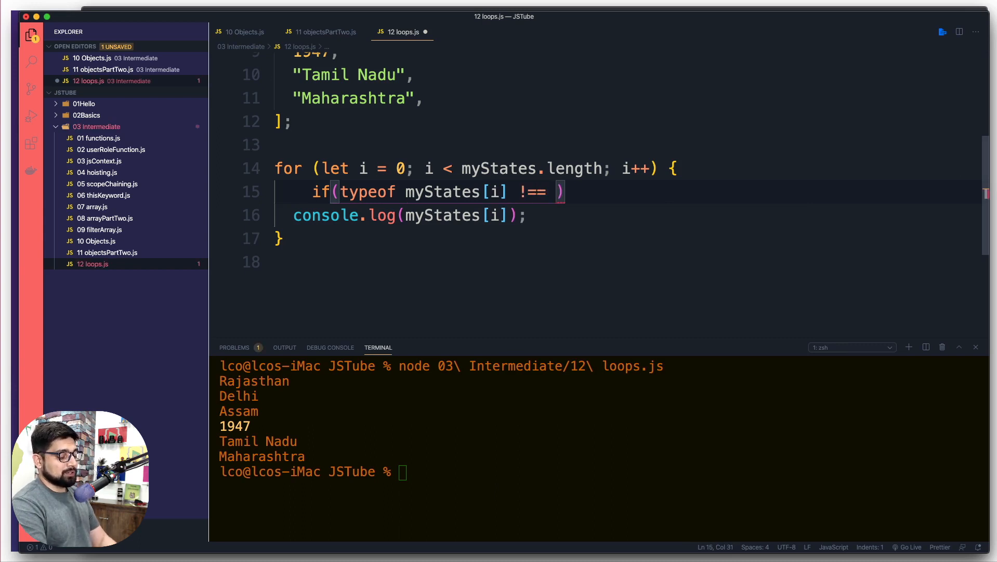
type("'string'")
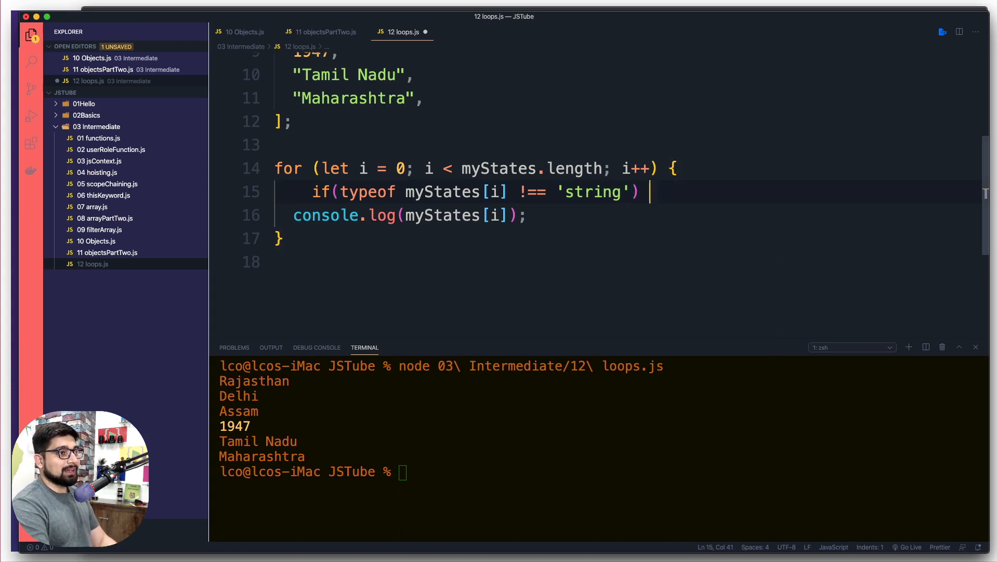
type("continue;")
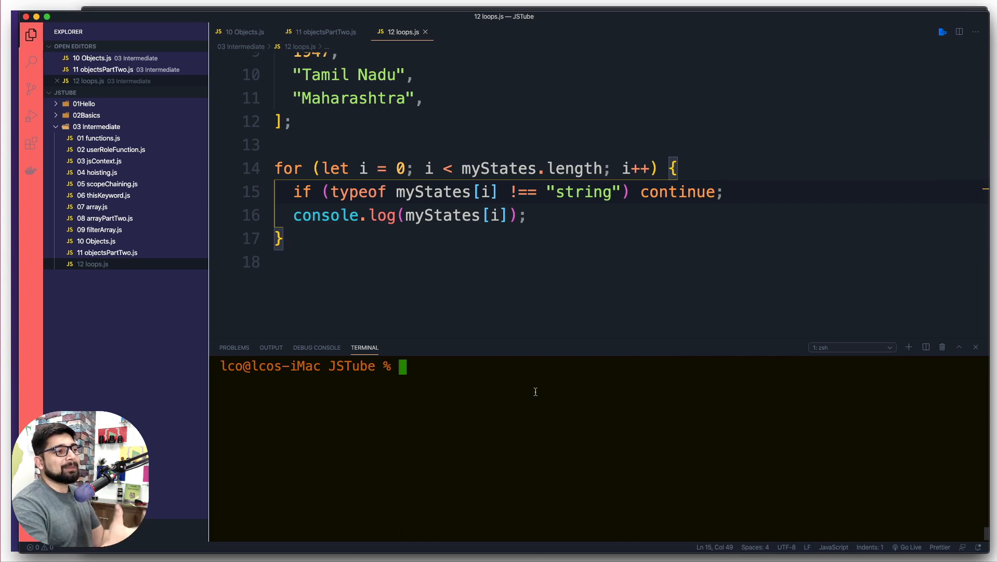
double_click(325, 214)
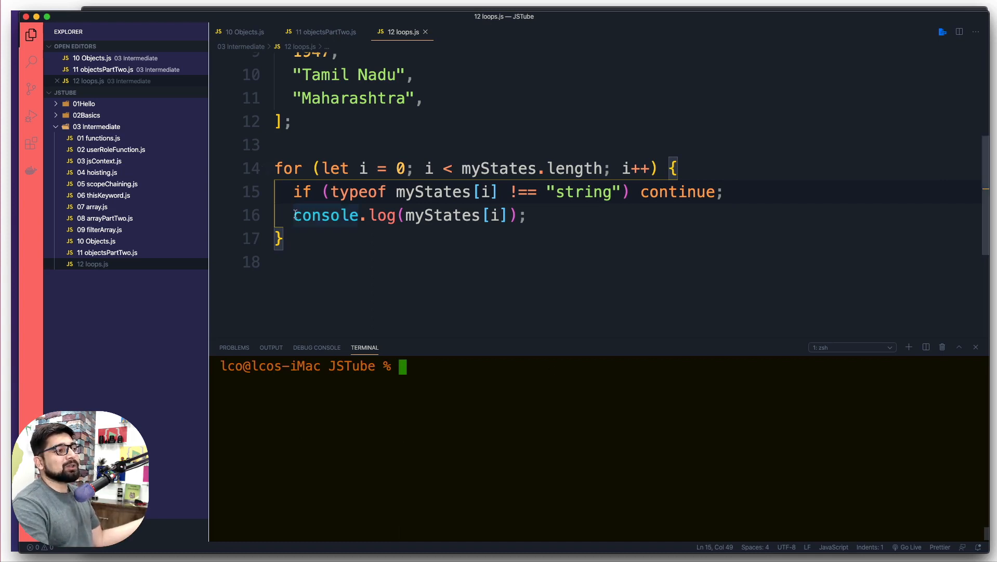
Flip the check to === 'string' and run loops.js so only 1947 prints.
left_click_drag(295, 215, 527, 216)
type("=")
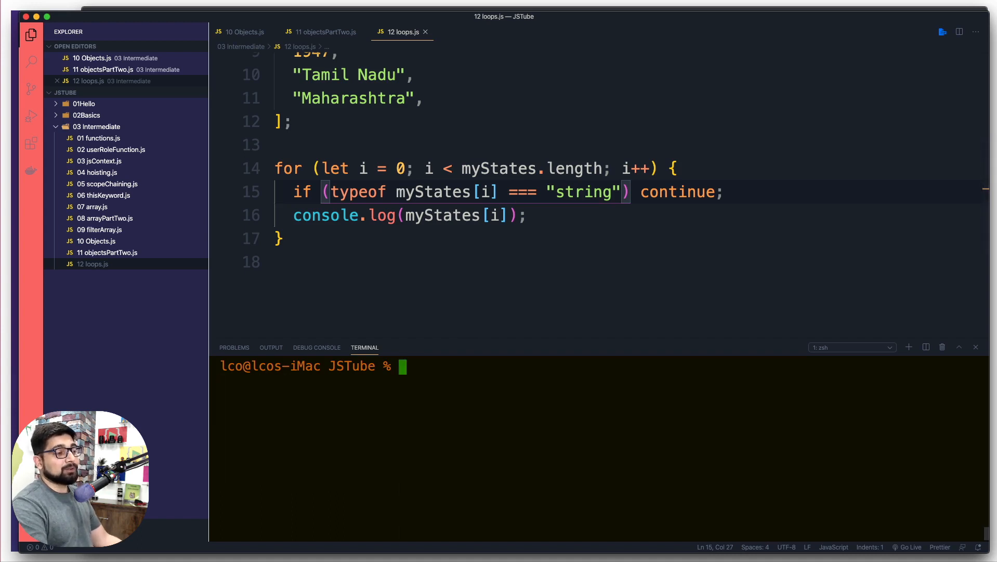
type("node 03\\ Intermediate/12\\ loops.js")
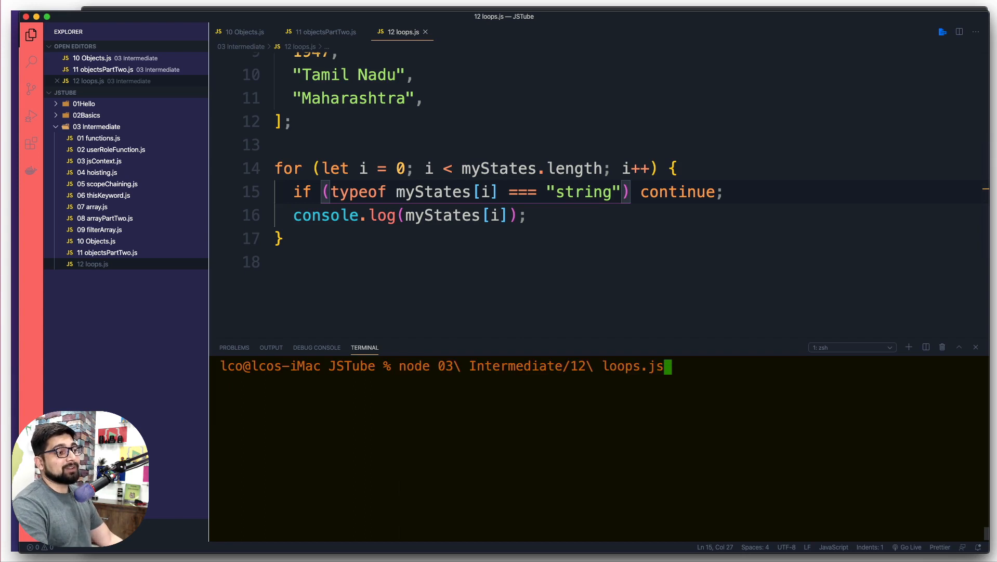
key("Enter")
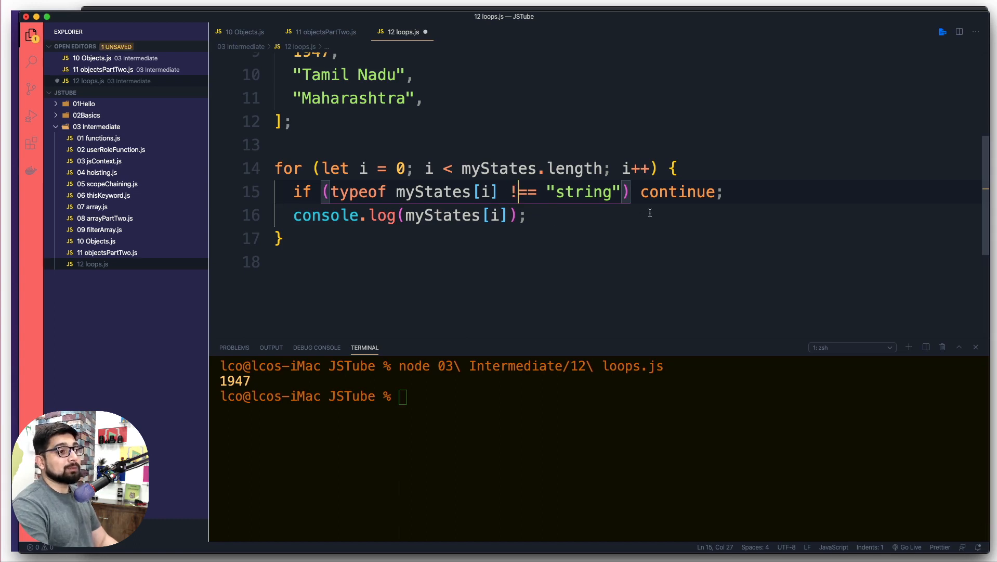
Replace continue with break and rerun loops.js to print only Rajasthan, Delhi and Assam.
type("brea")
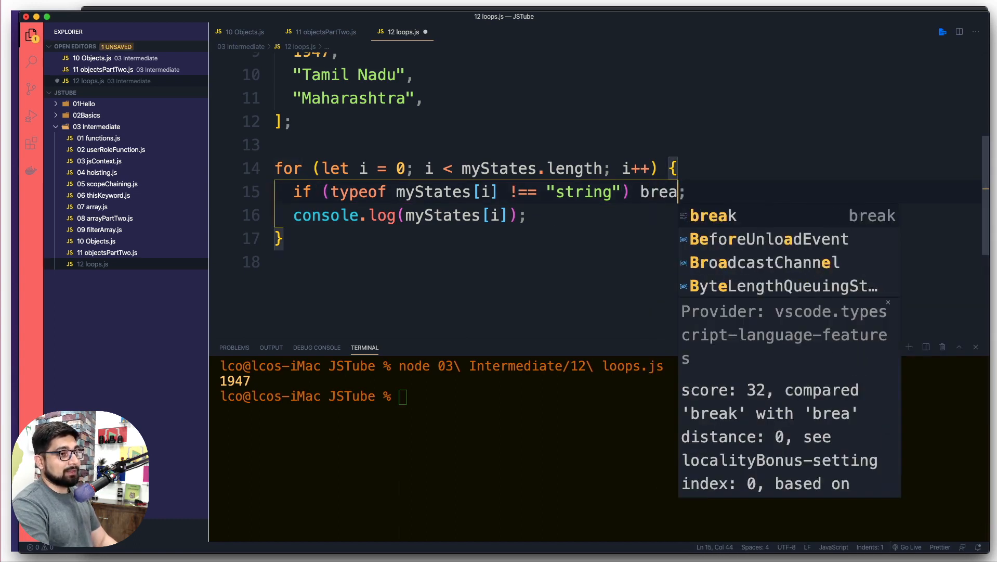
type("k")
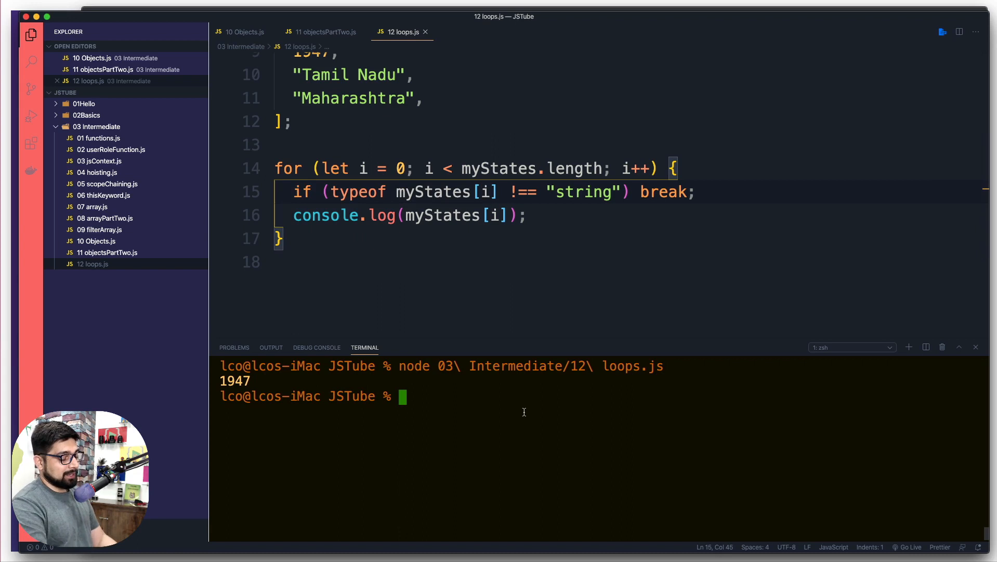
key("cmd+k")
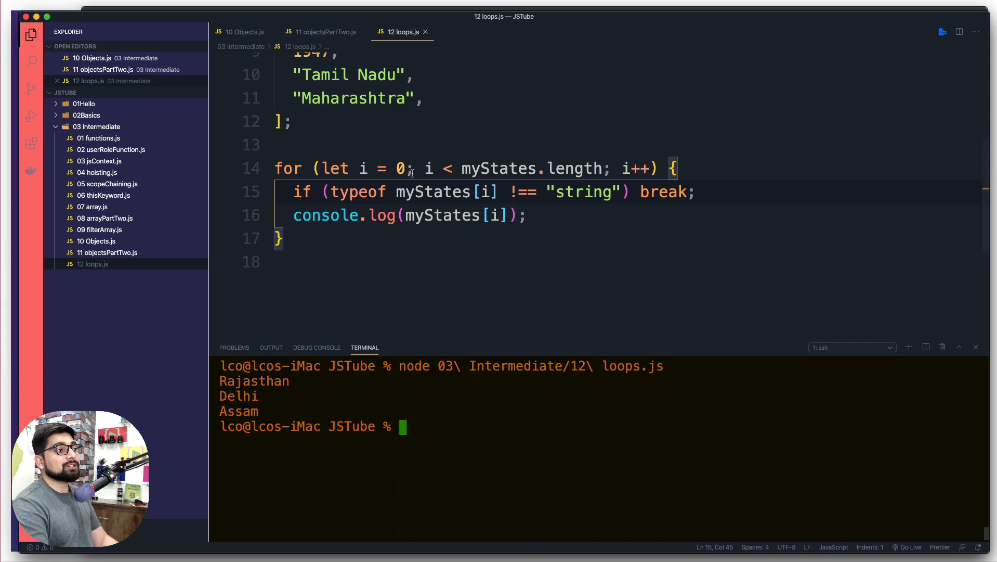
left_click_drag(306, 167, 525, 213)
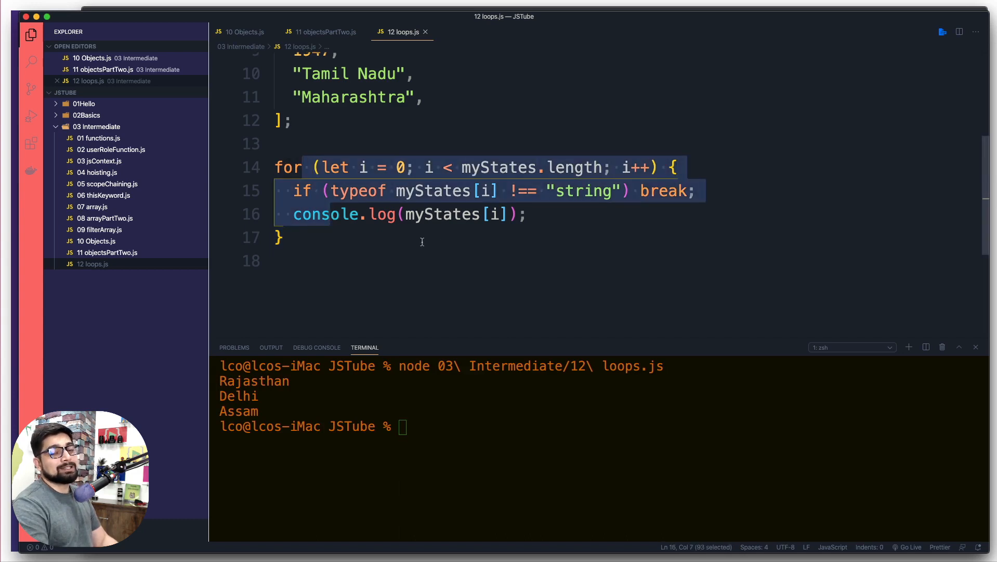
mouse_move(611, 232)
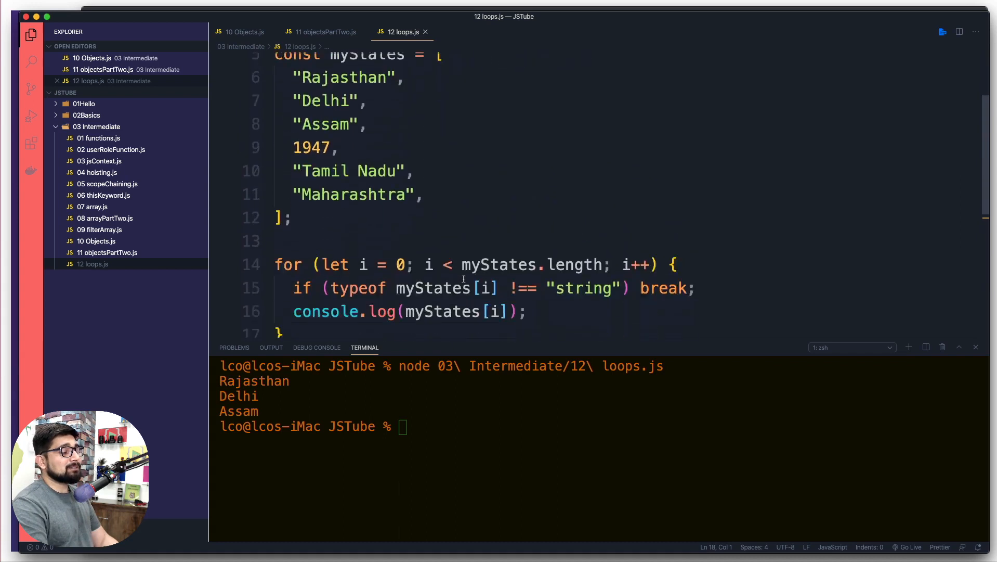
scroll("down", 3)
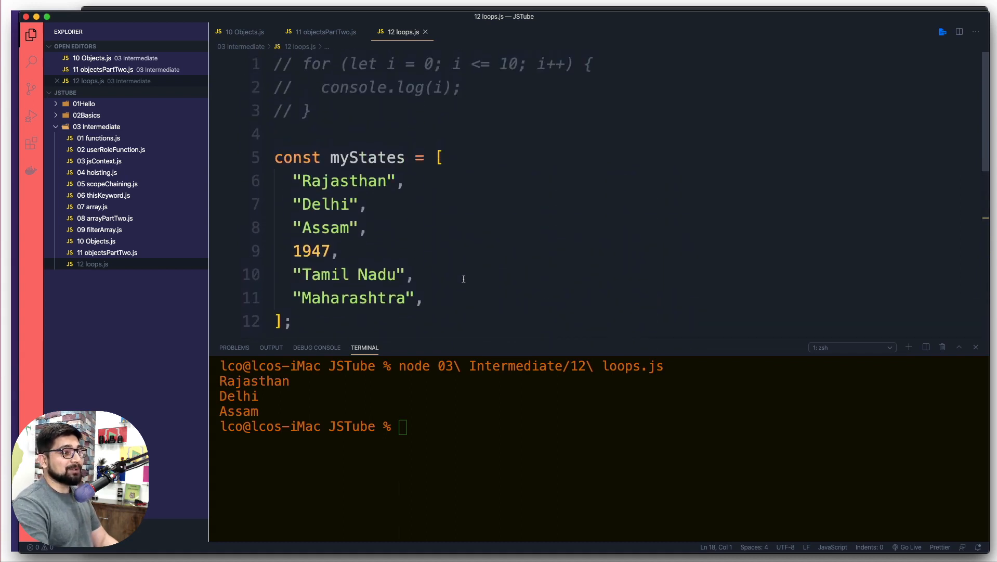
scroll("down", 3)
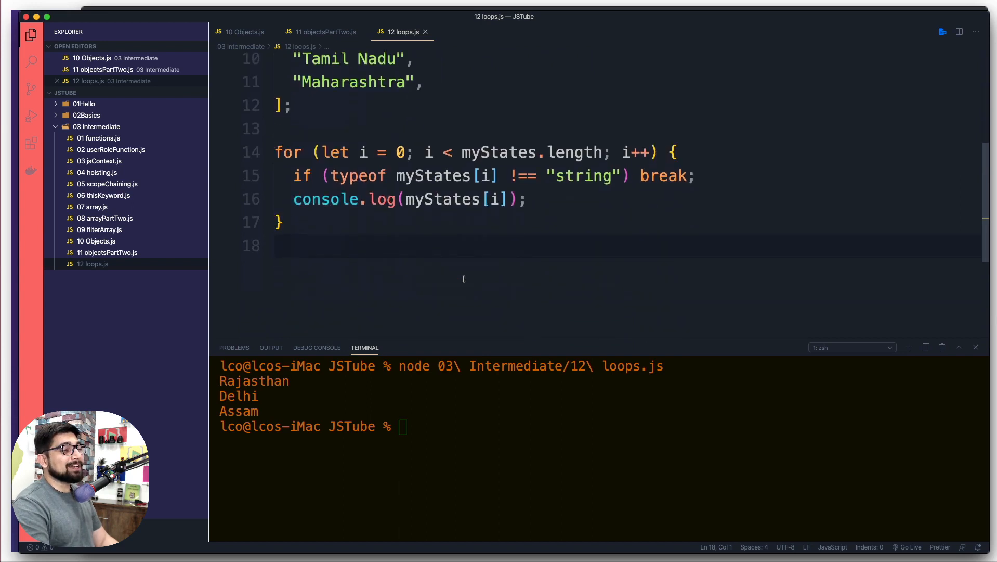